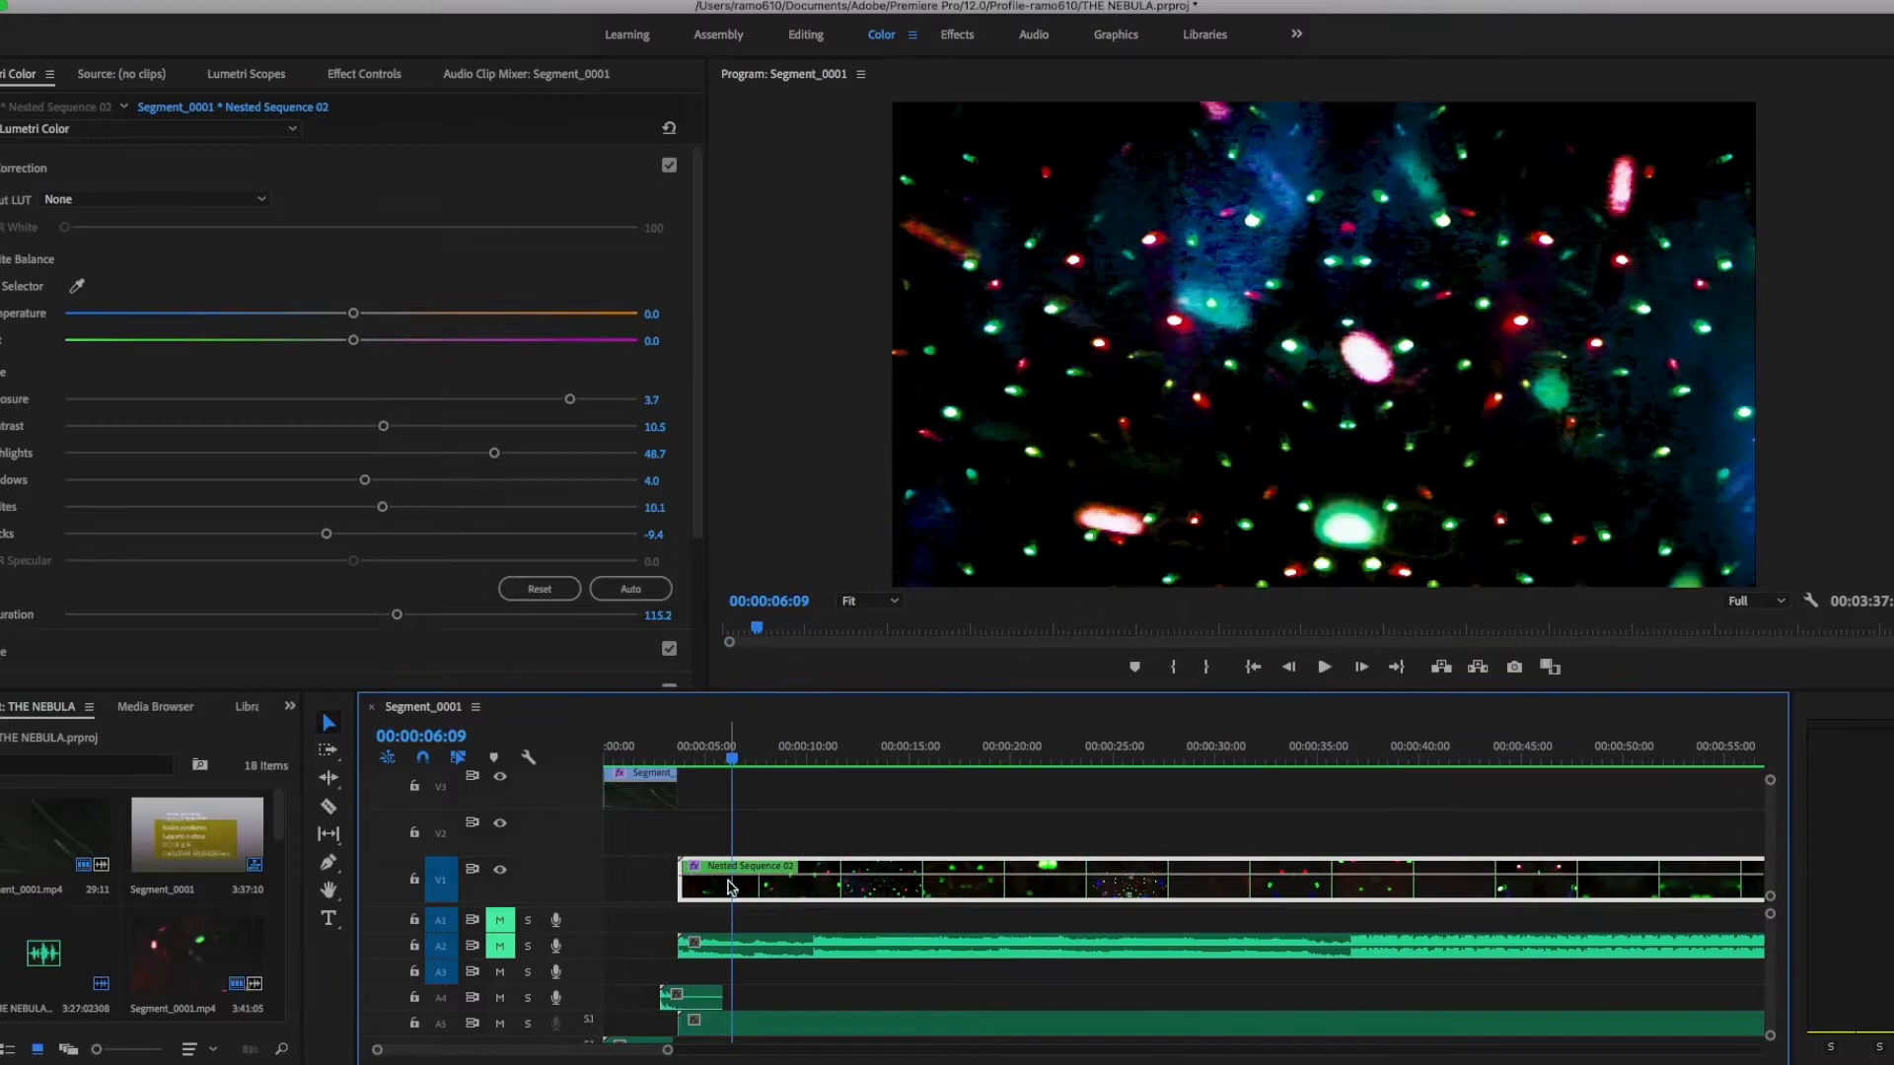
{"action": "mouse_move", "coordinate": [734, 887]}
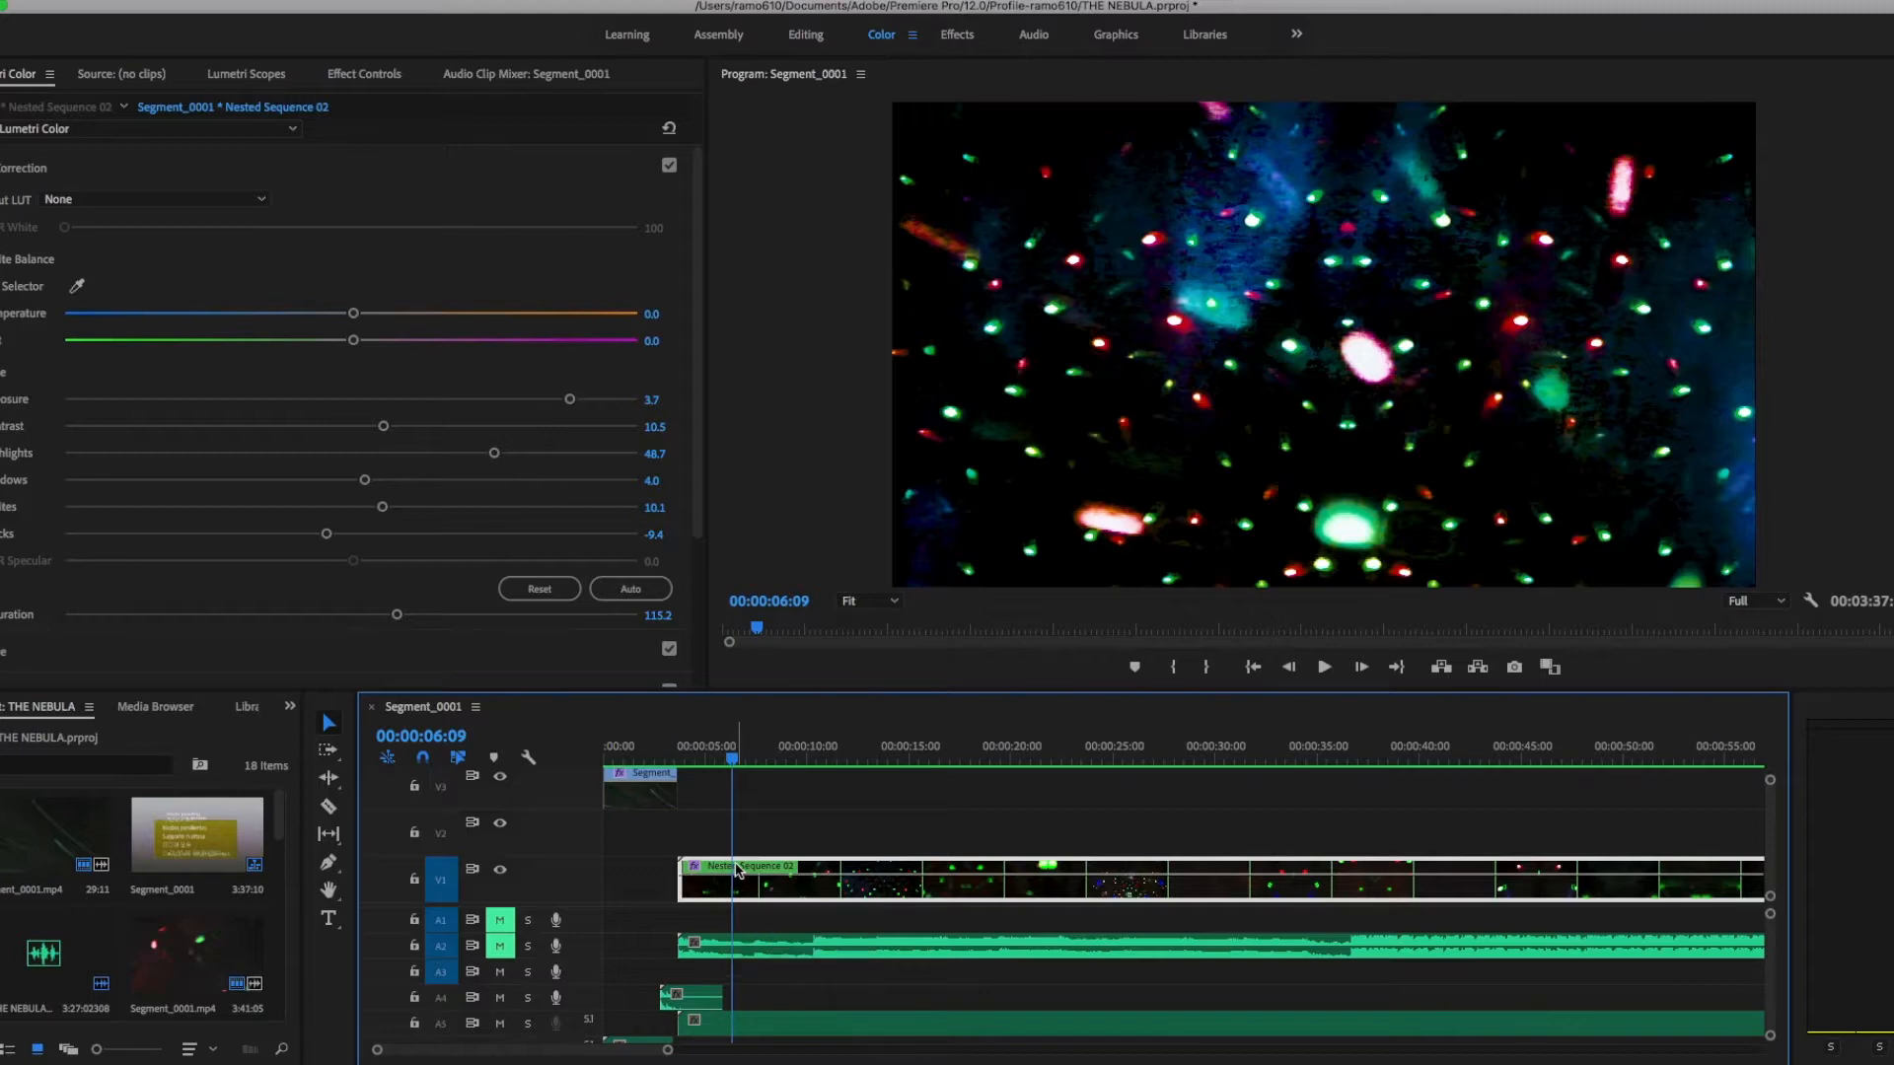
{"action": "mouse_move", "coordinate": [737, 888]}
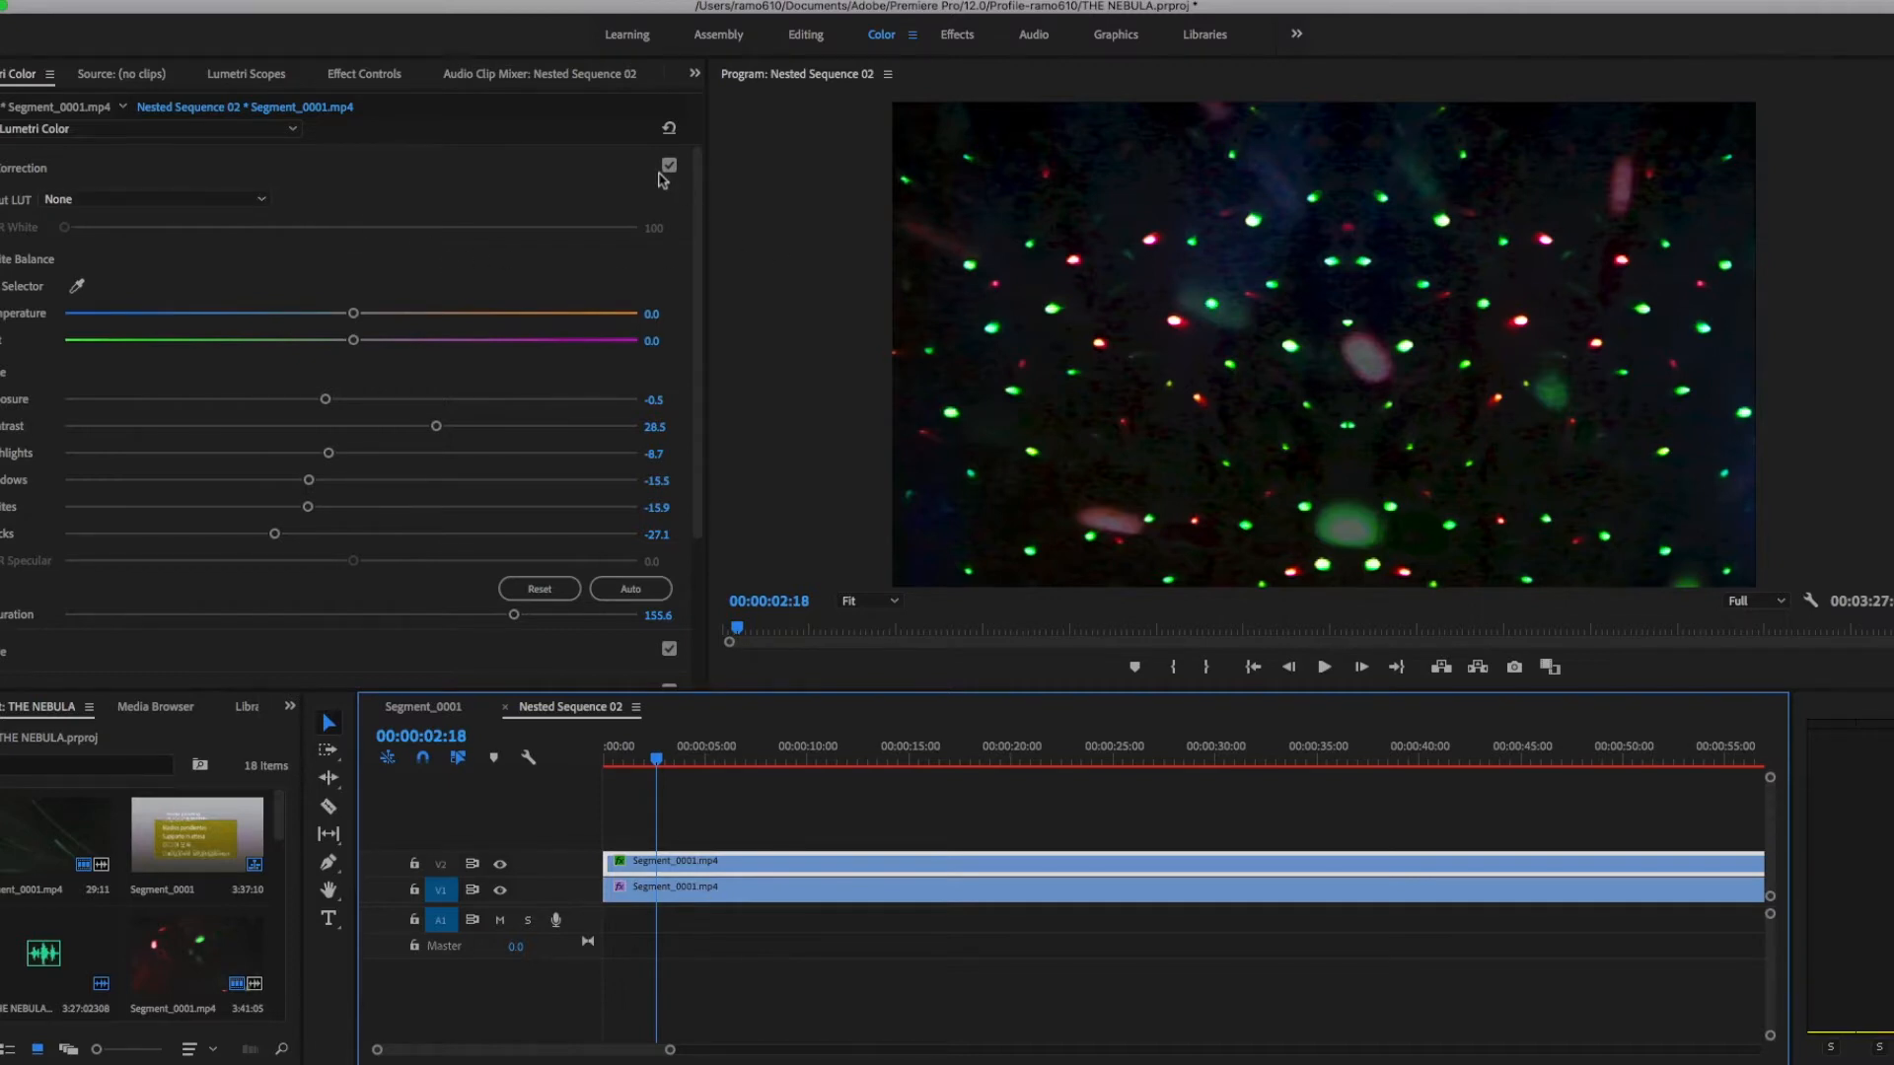
Step: Compare the warmer Lumetri basic correction on and off twice, leaving it enabled
{"action": "left_click", "coordinate": [667, 165]}
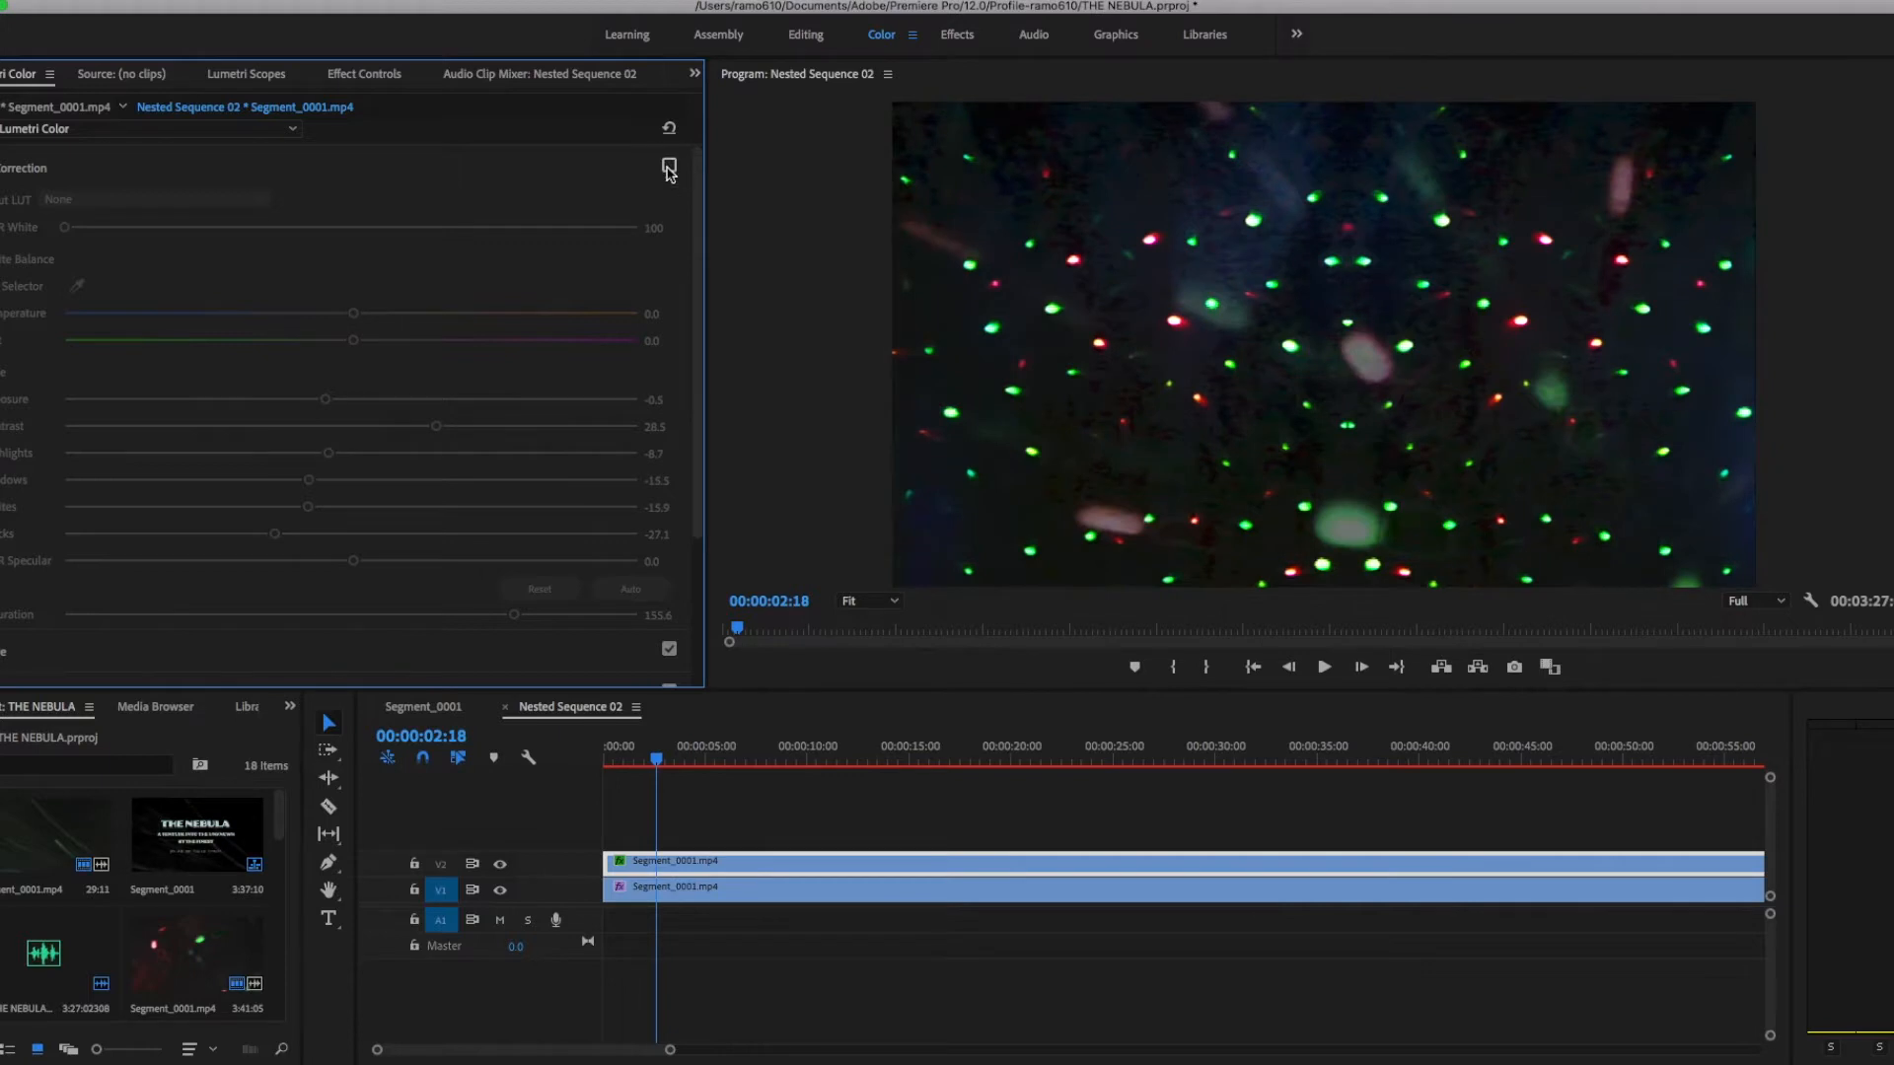
{"action": "left_click", "coordinate": [668, 165]}
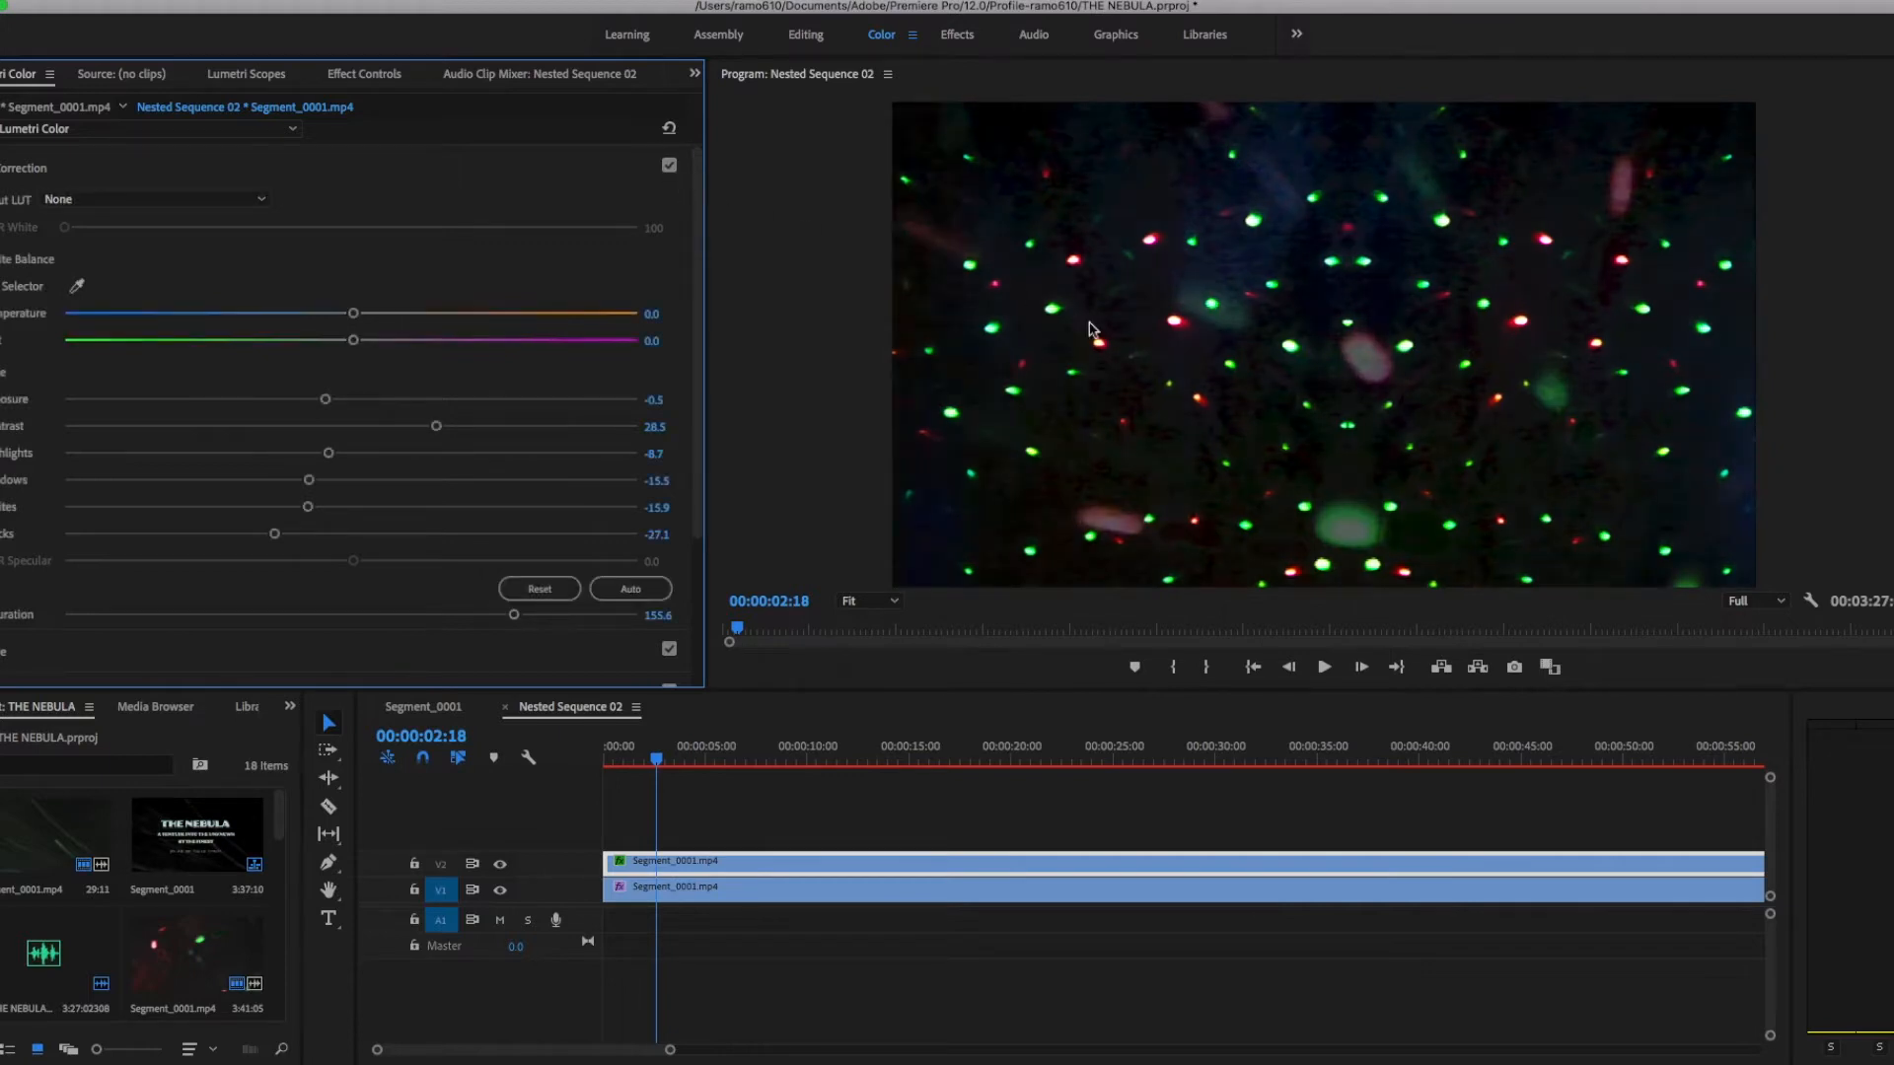
{"action": "mouse_move", "coordinate": [1232, 432]}
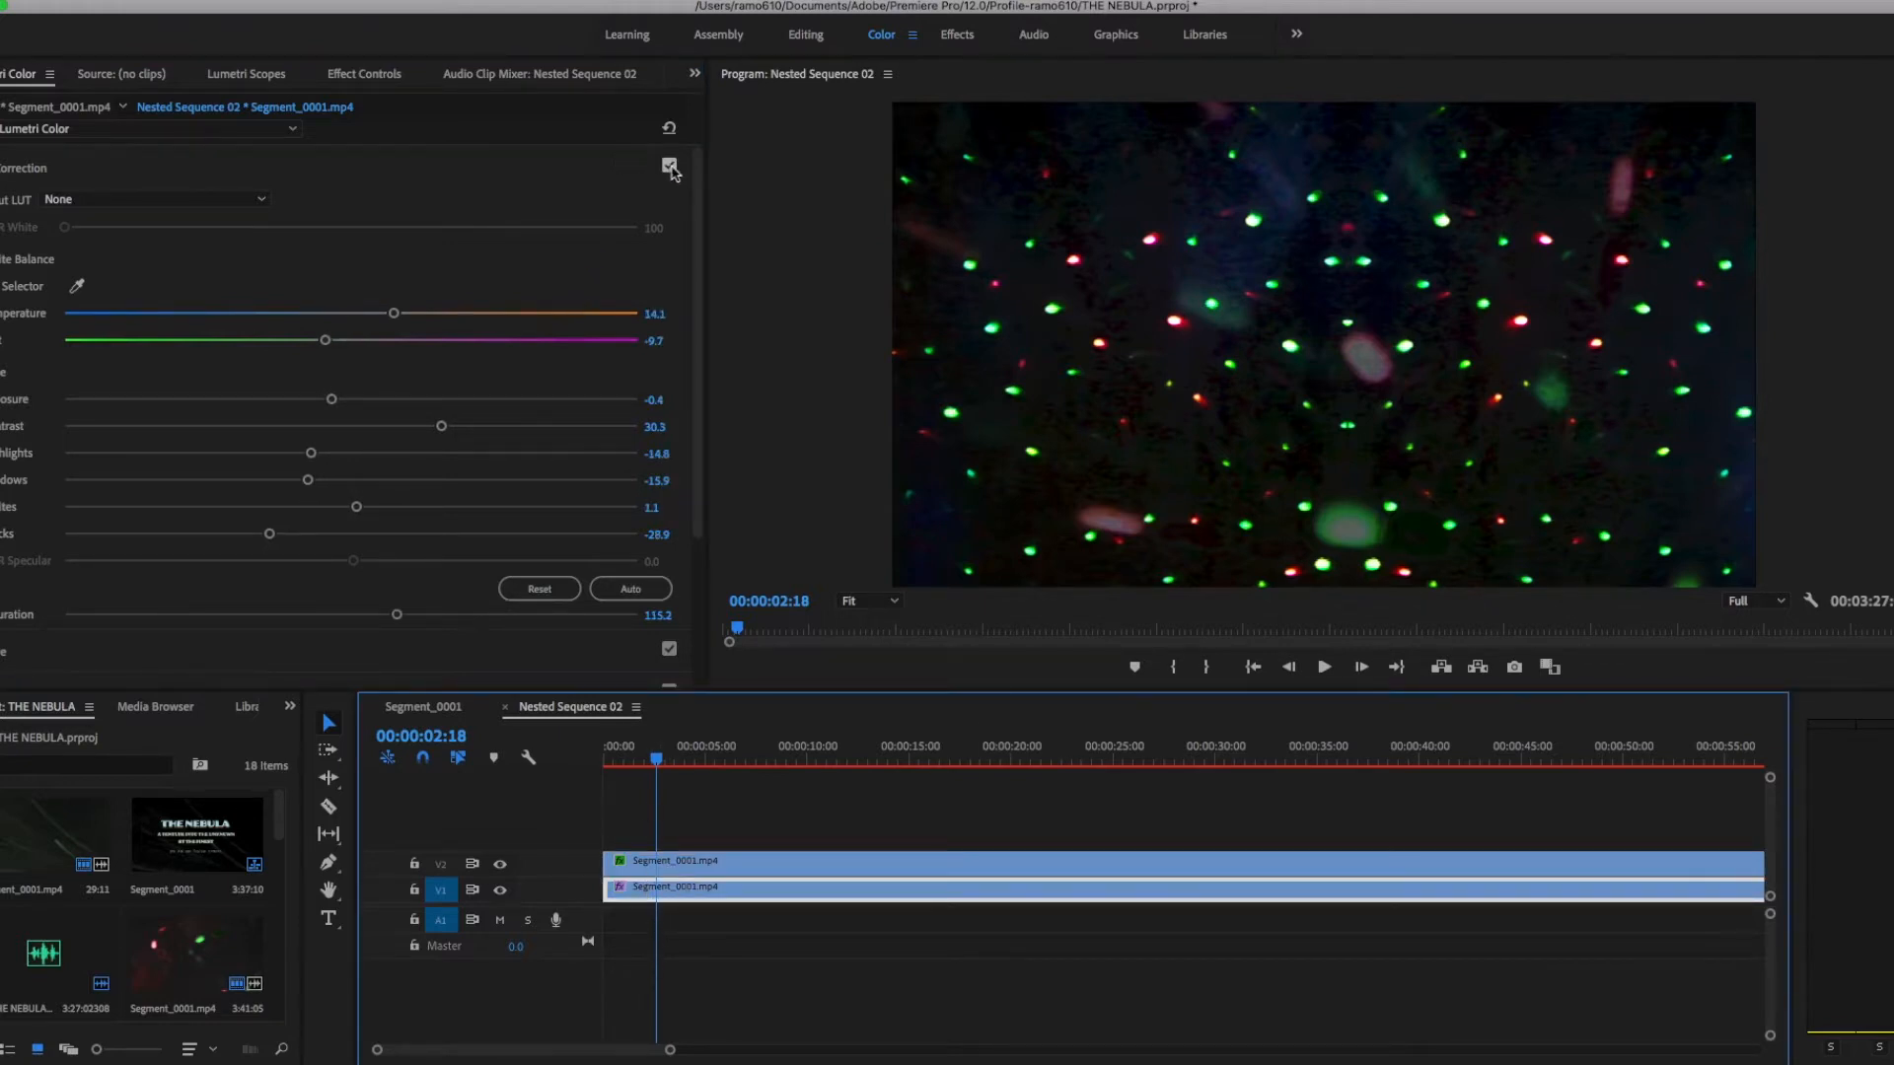
{"action": "left_click", "coordinate": [669, 166]}
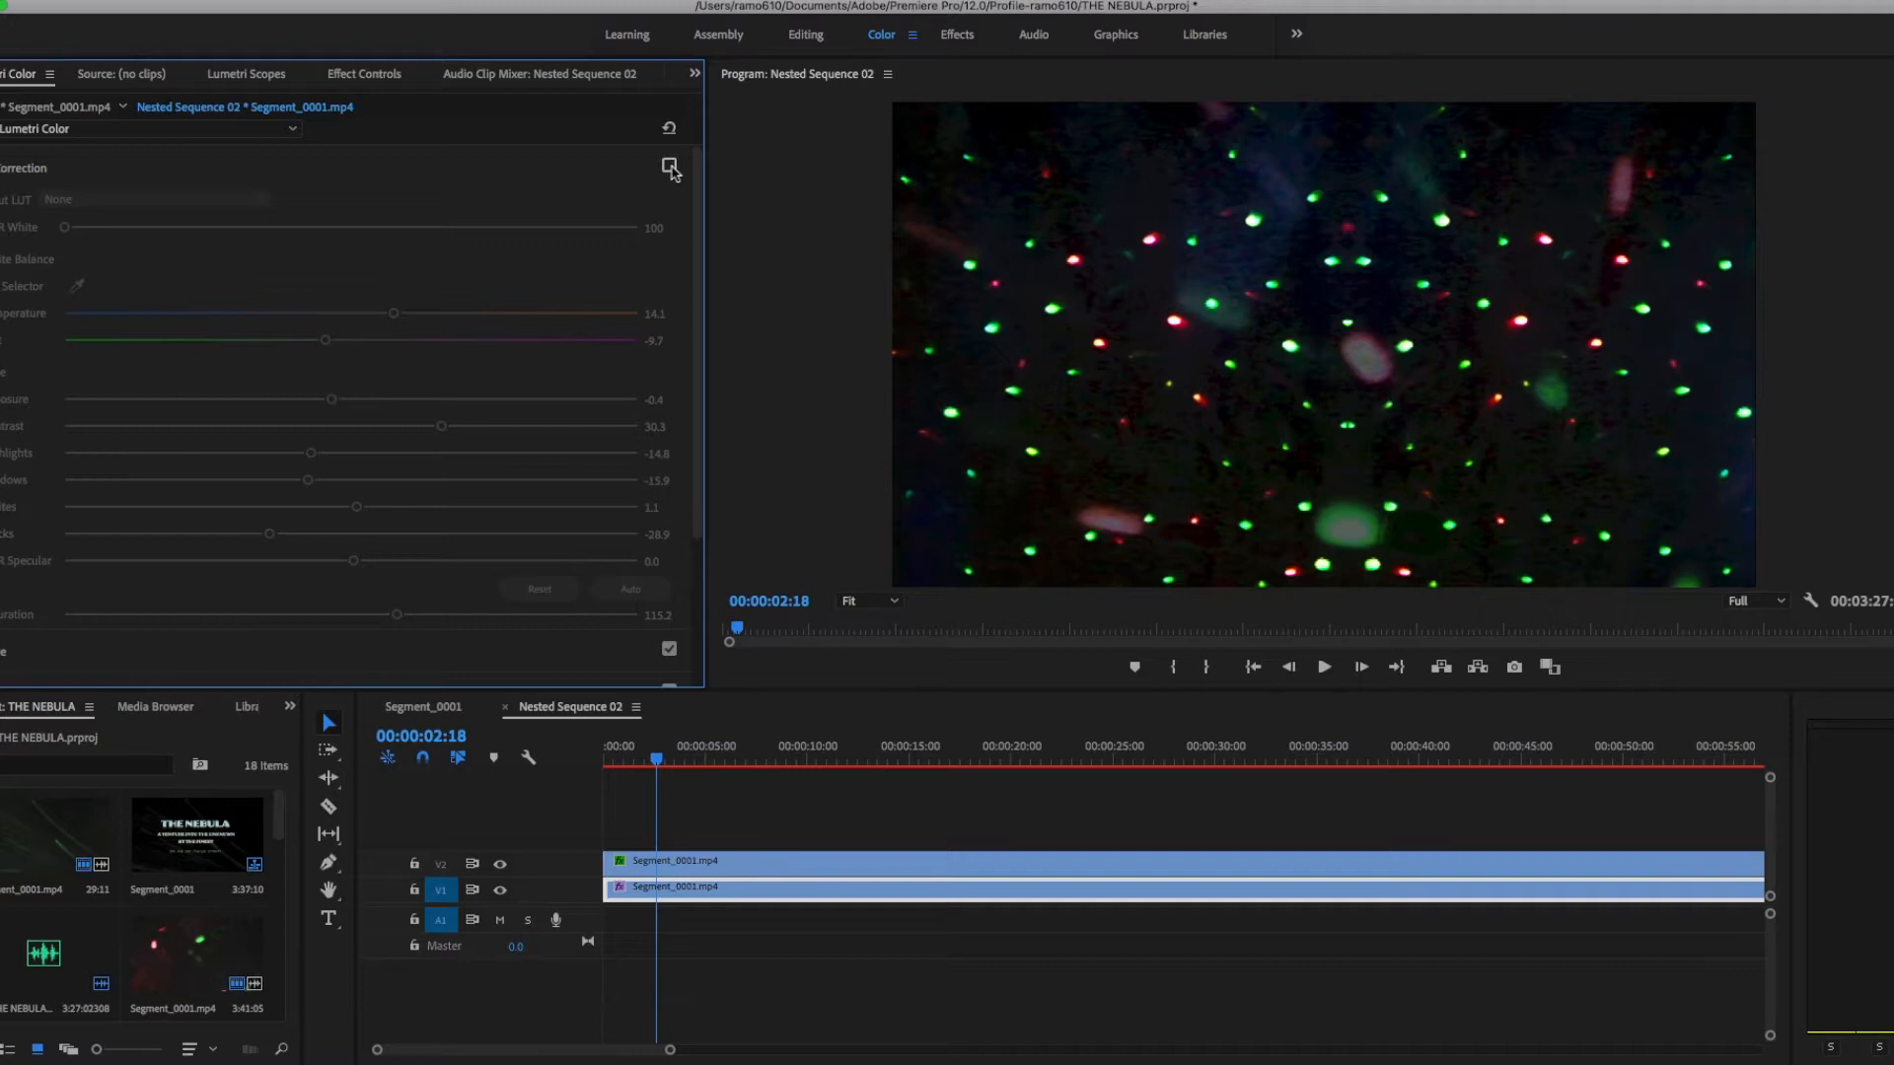
{"action": "left_click", "coordinate": [669, 165]}
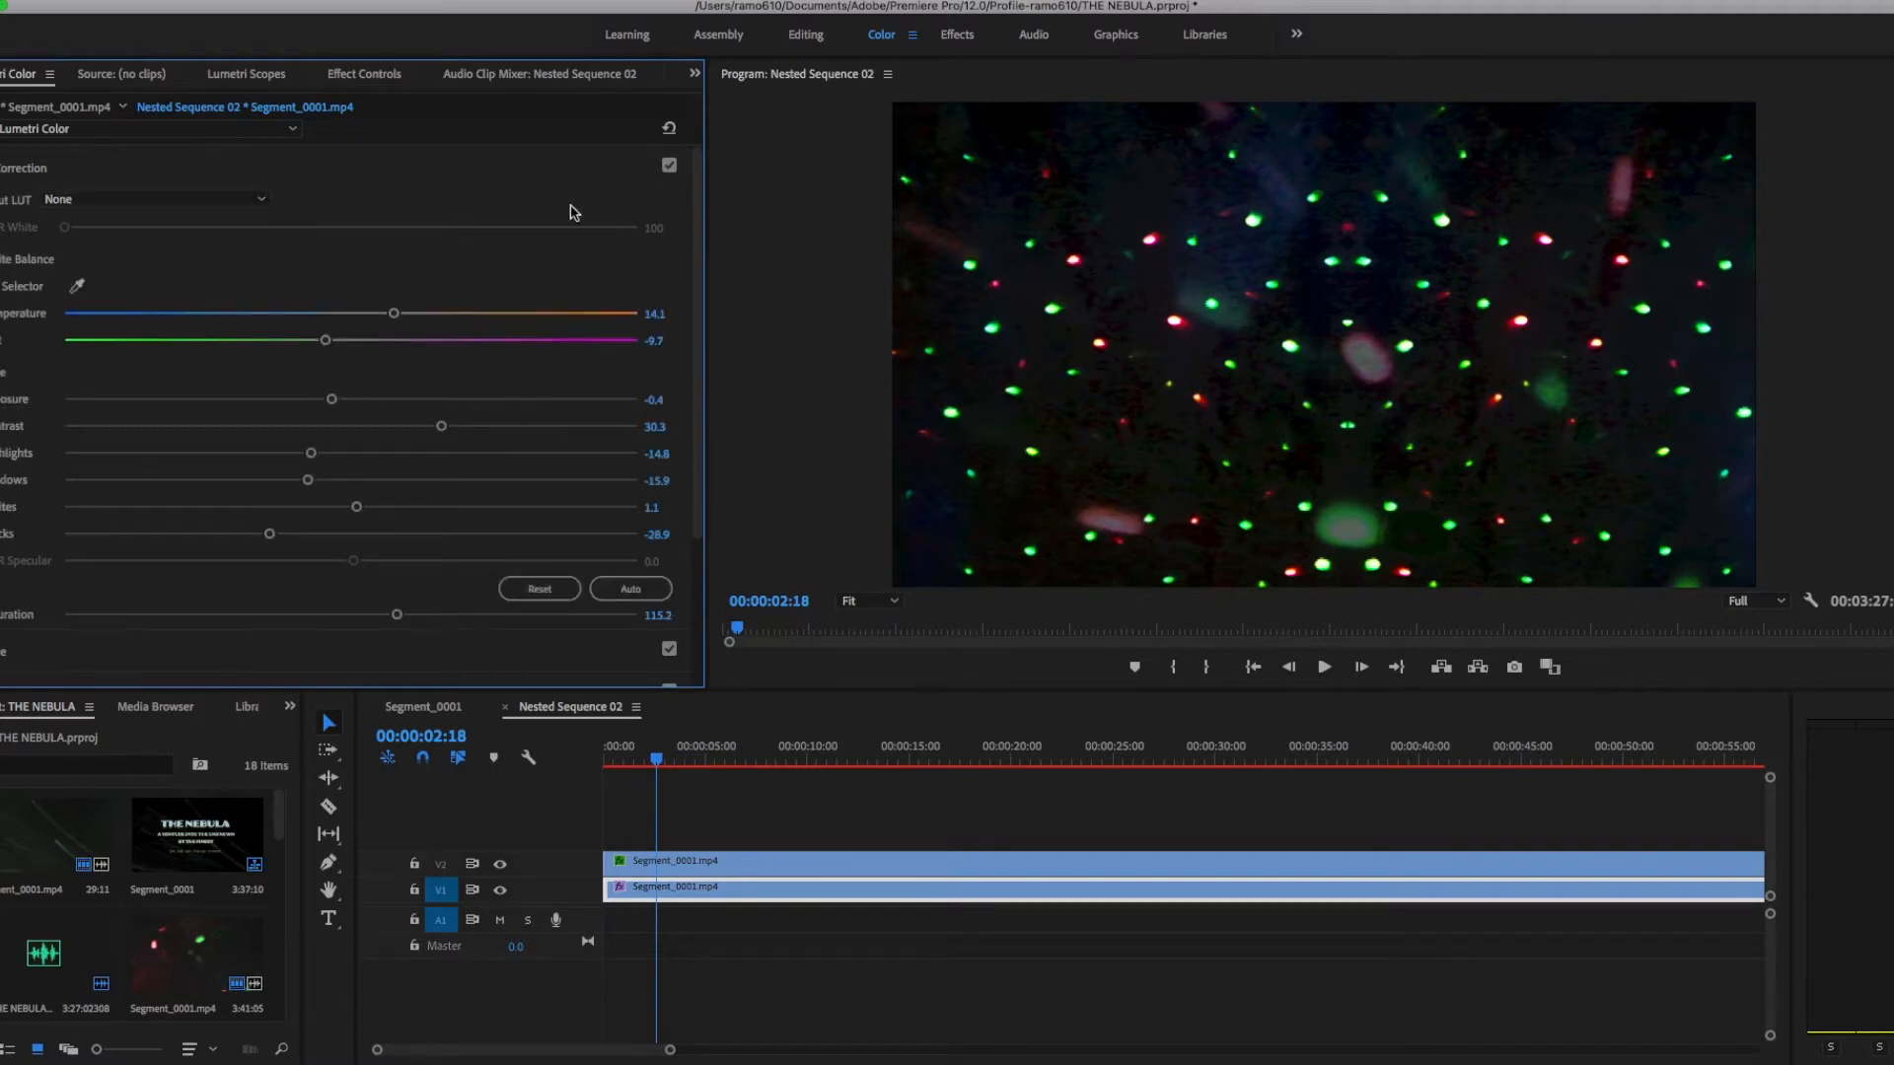
{"action": "mouse_move", "coordinate": [839, 540]}
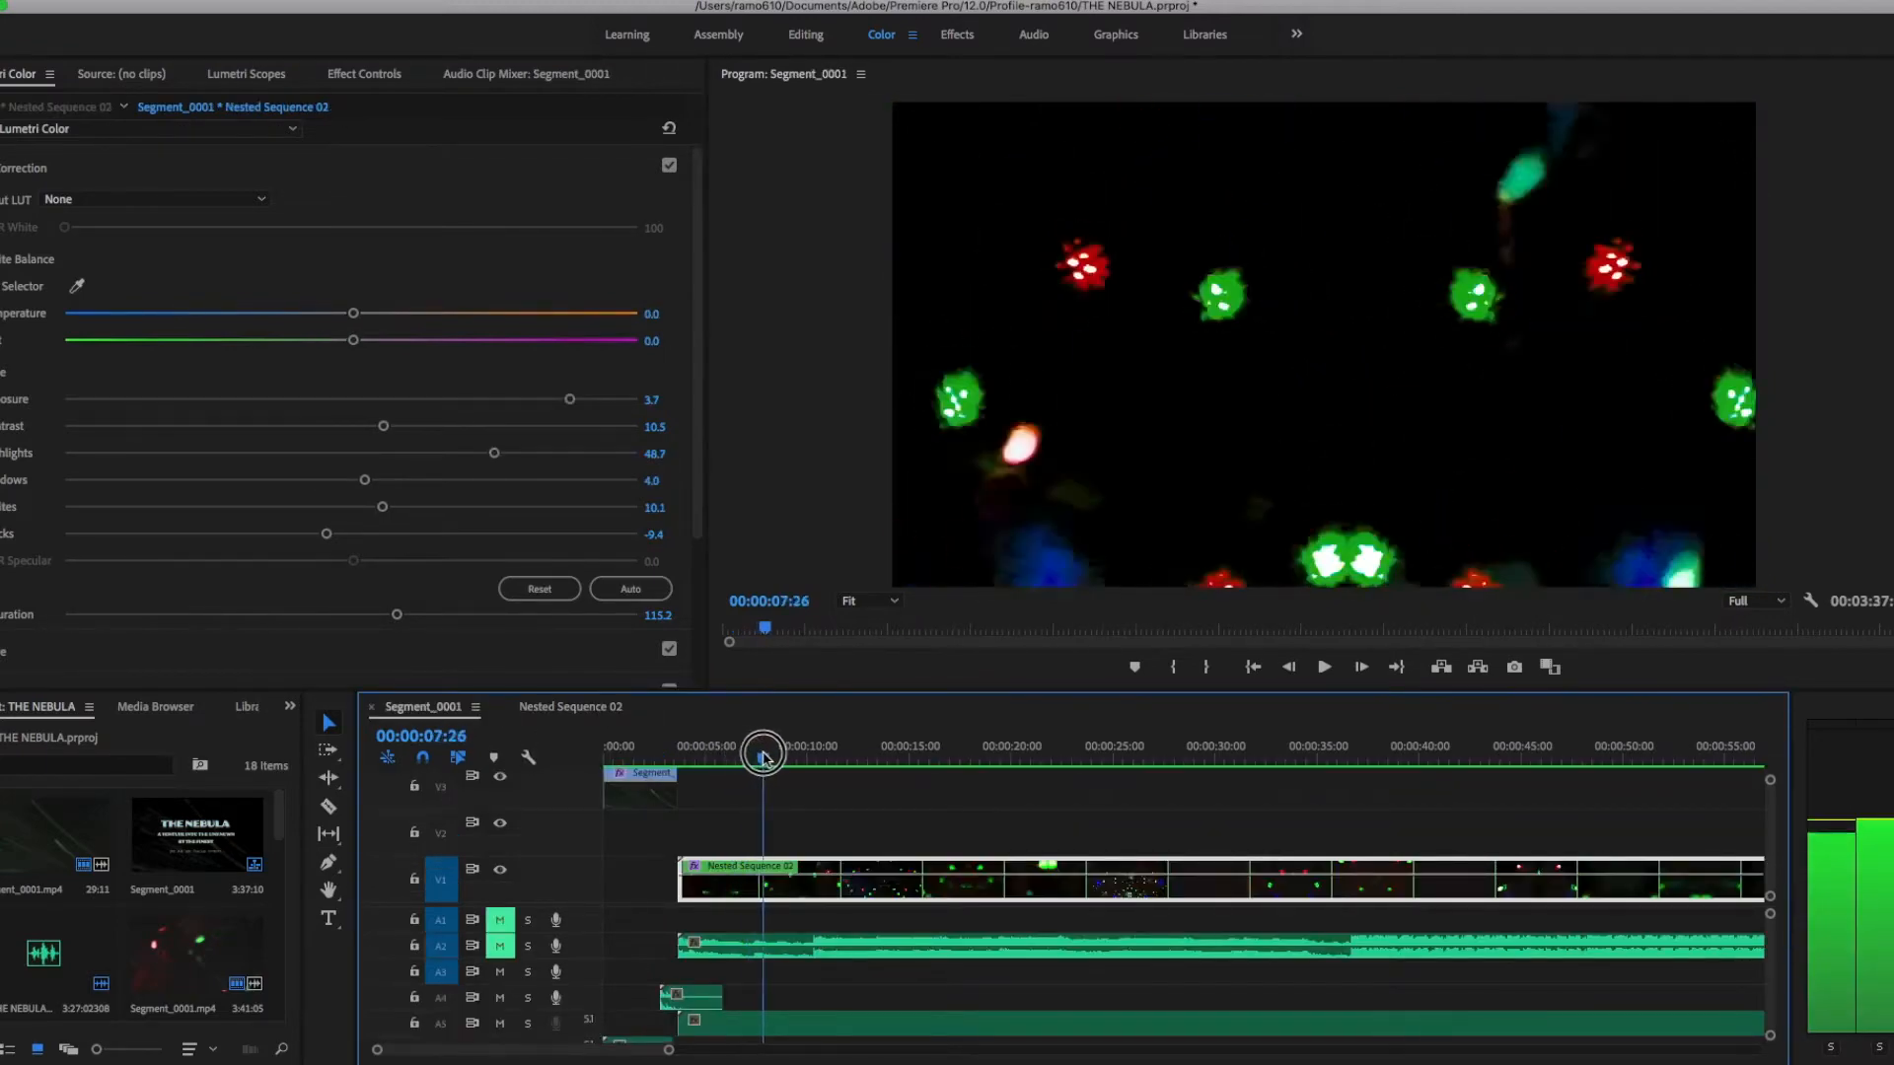
Step: Scrub Segment_0001 from about 12 to 29 seconds and beyond to preview the mirrored footage
{"action": "left_click_drag", "start_coordinate": [764, 754], "coordinate": [851, 755]}
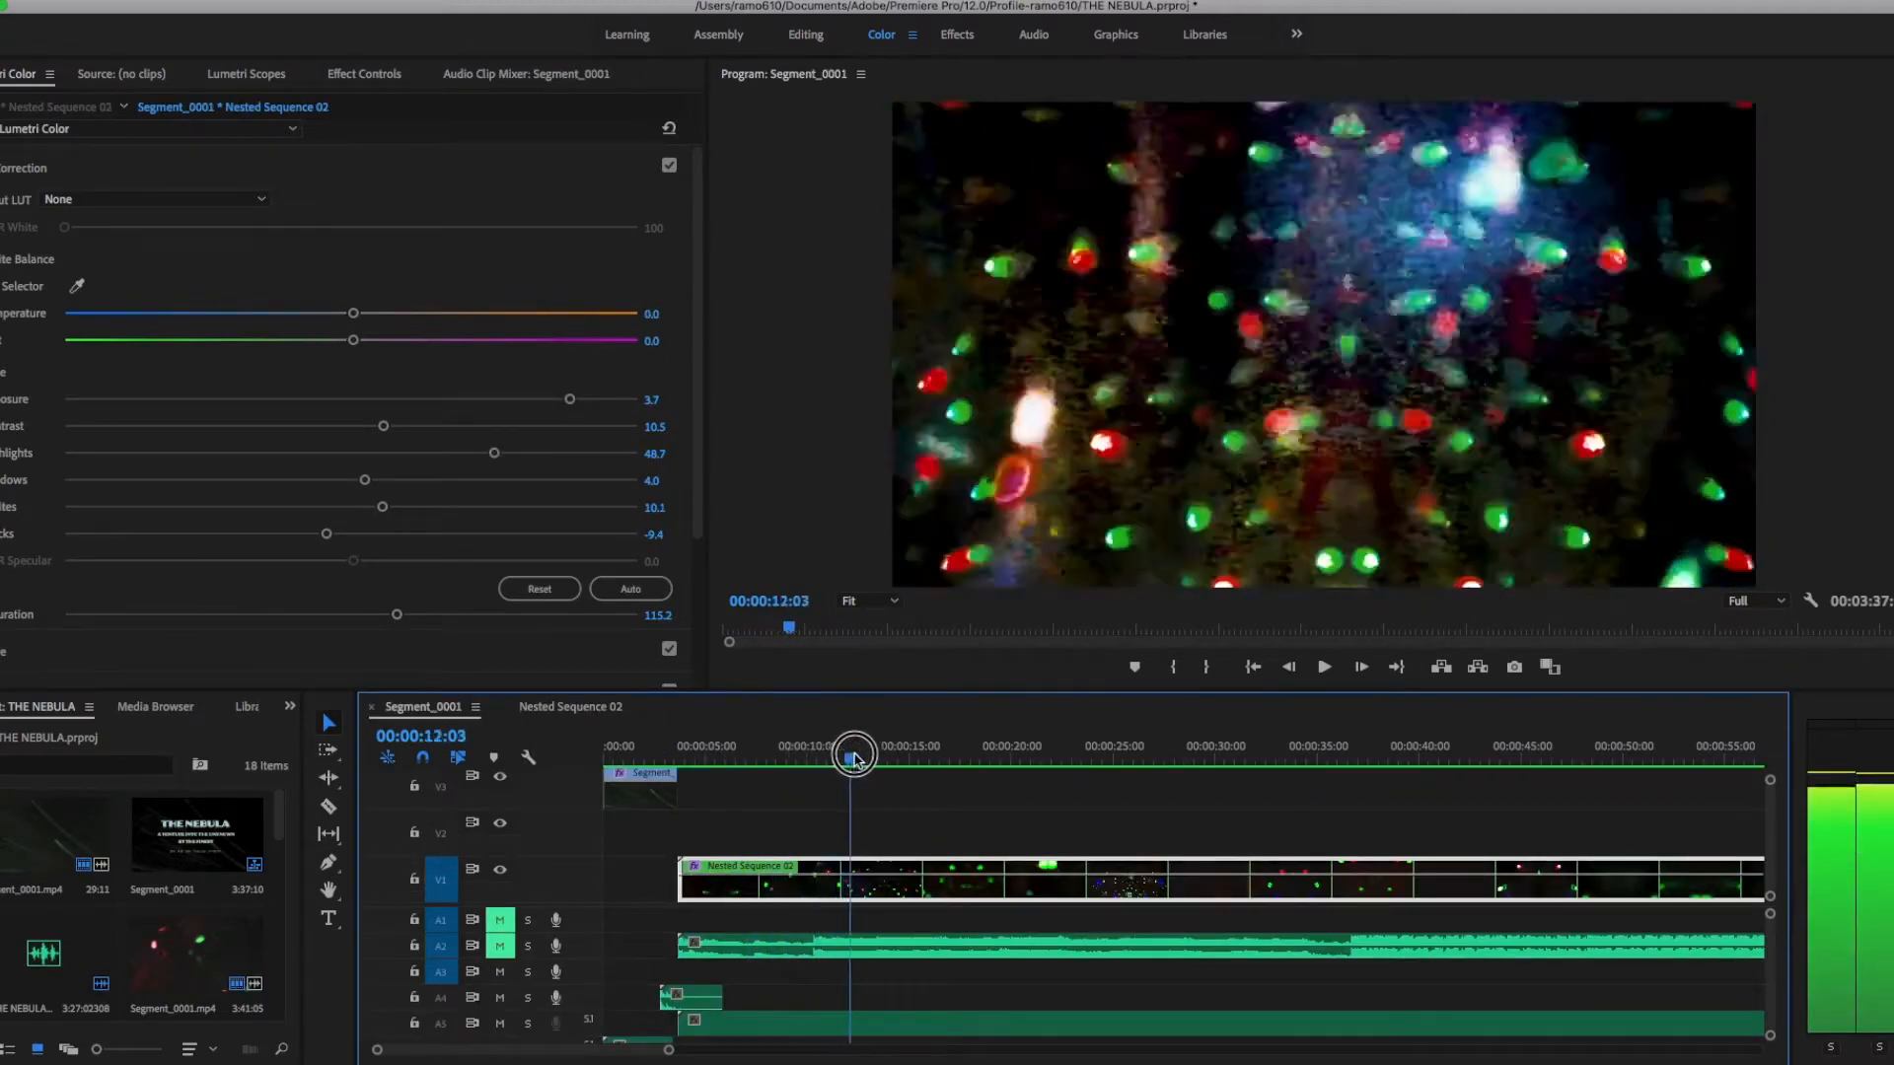
{"action": "left_click_drag", "start_coordinate": [854, 755], "coordinate": [966, 754]}
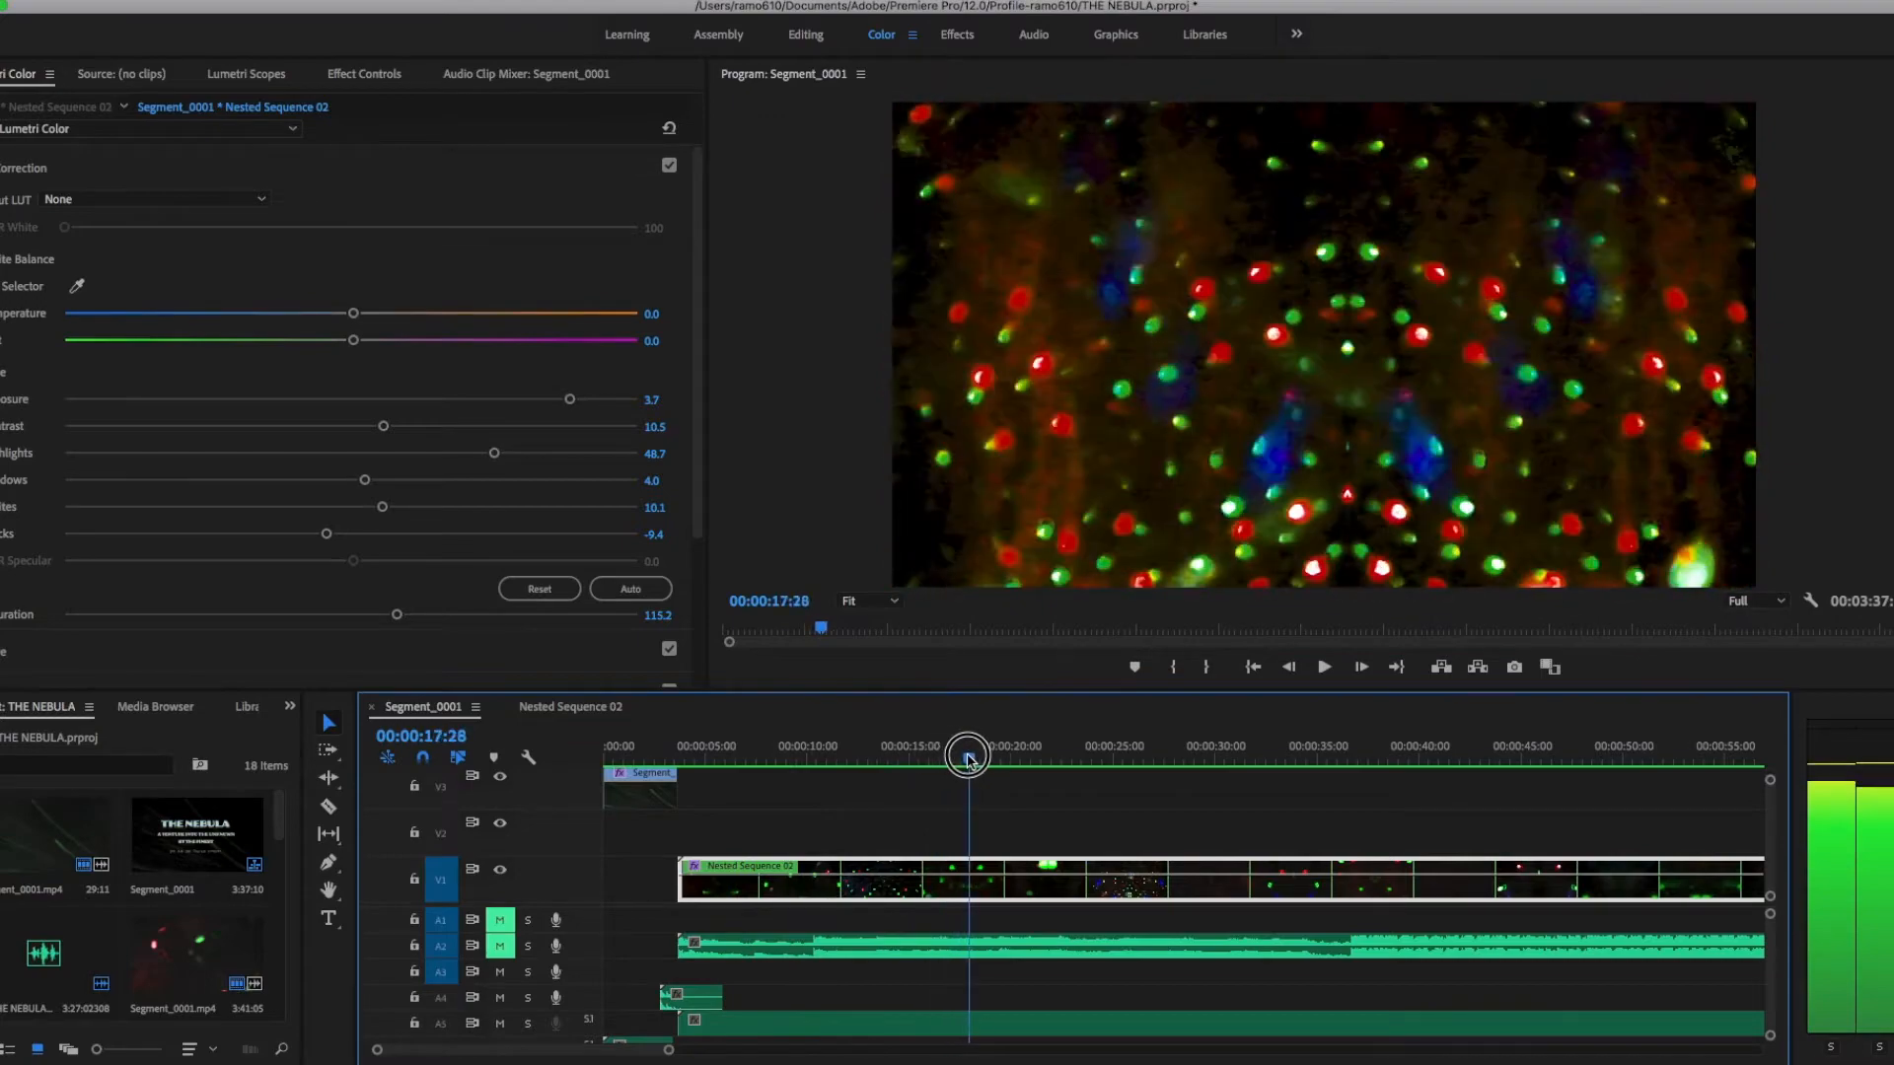
{"action": "left_click_drag", "start_coordinate": [966, 757], "coordinate": [1024, 763]}
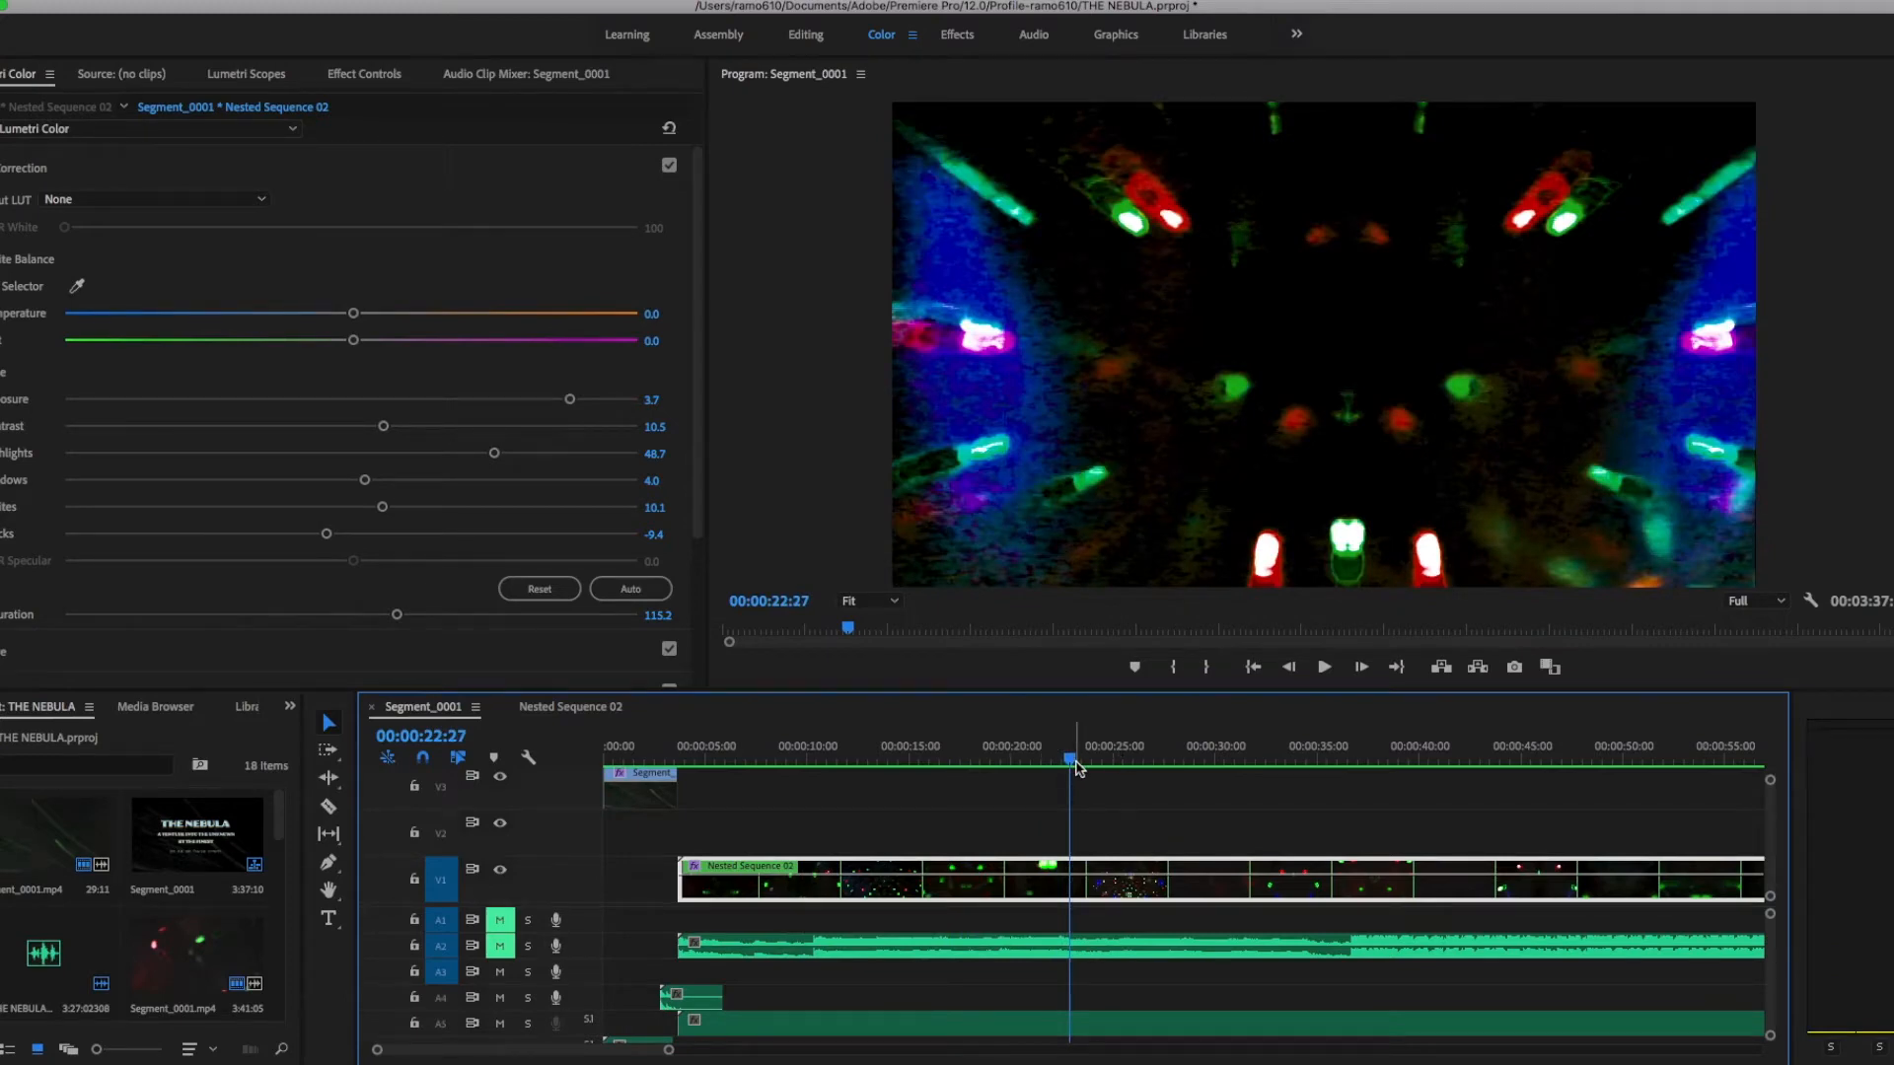
{"action": "mouse_move", "coordinate": [1086, 772]}
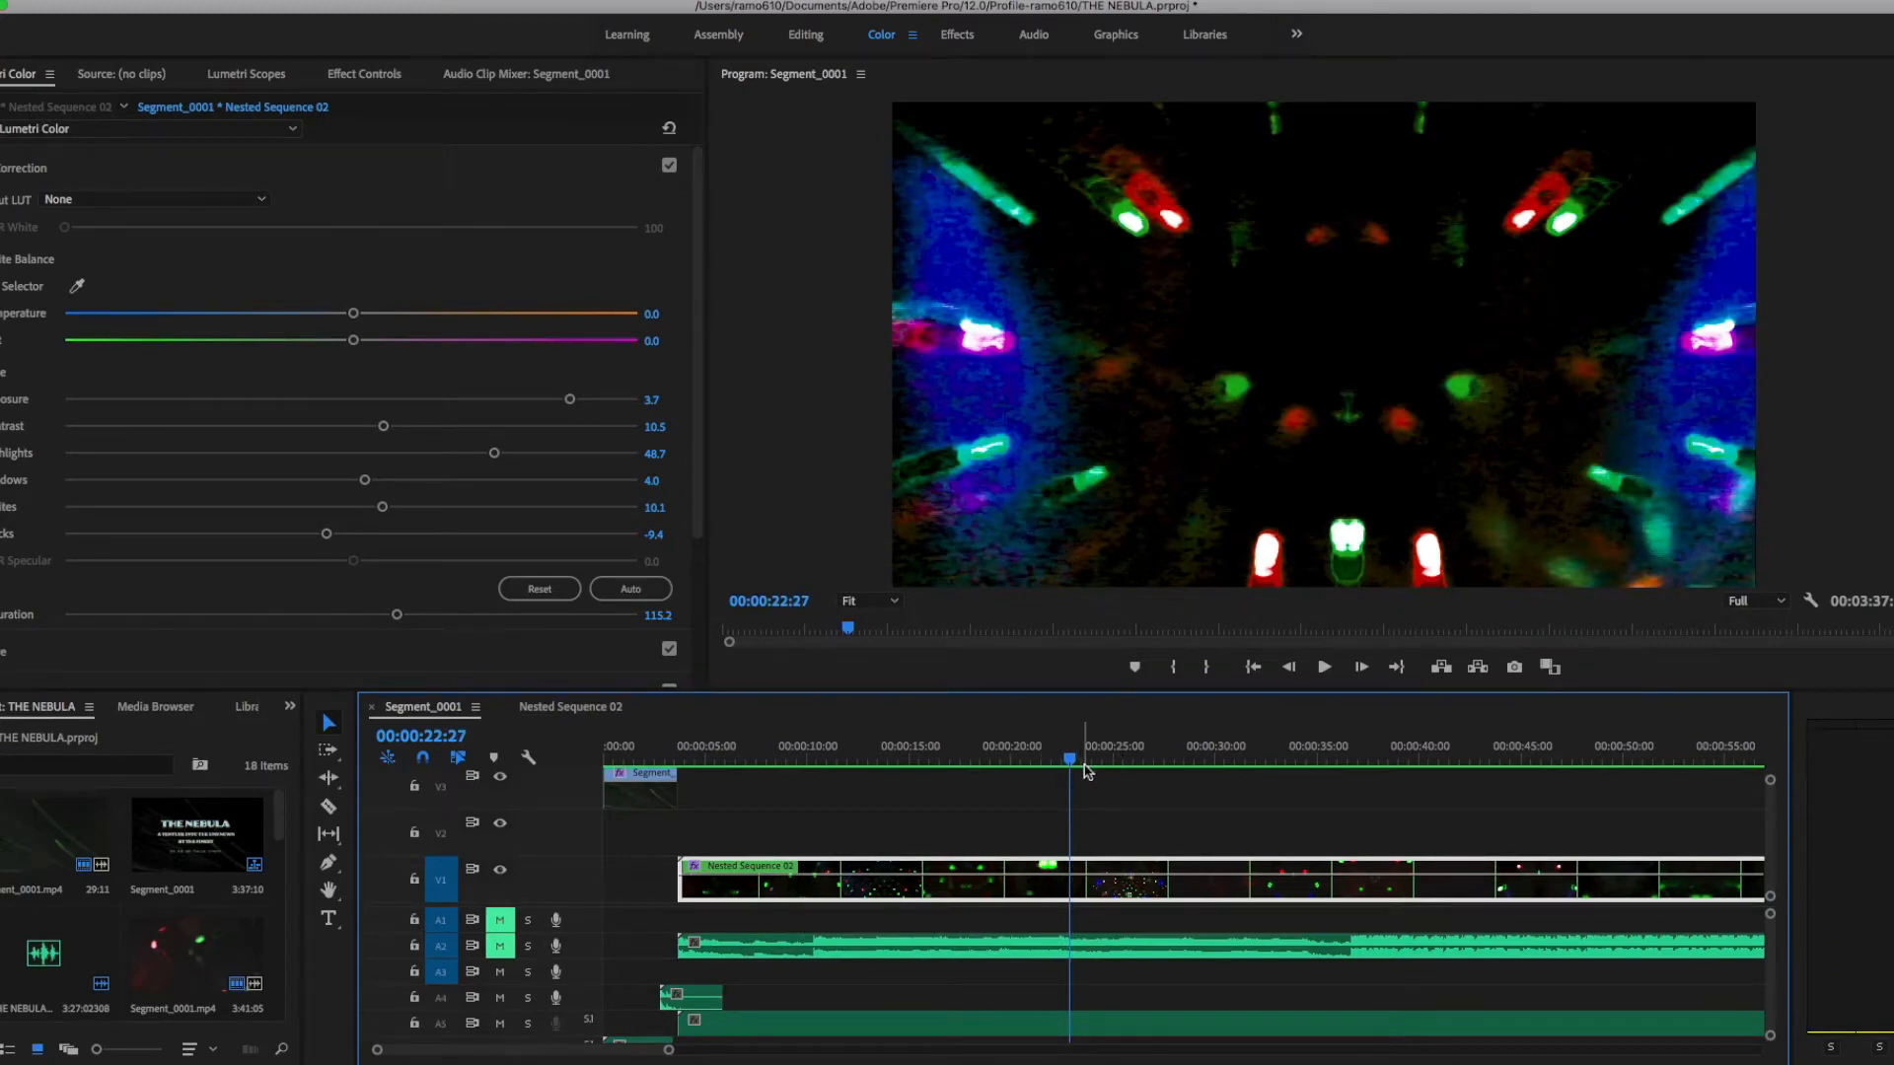
{"action": "left_click", "coordinate": [1084, 758]}
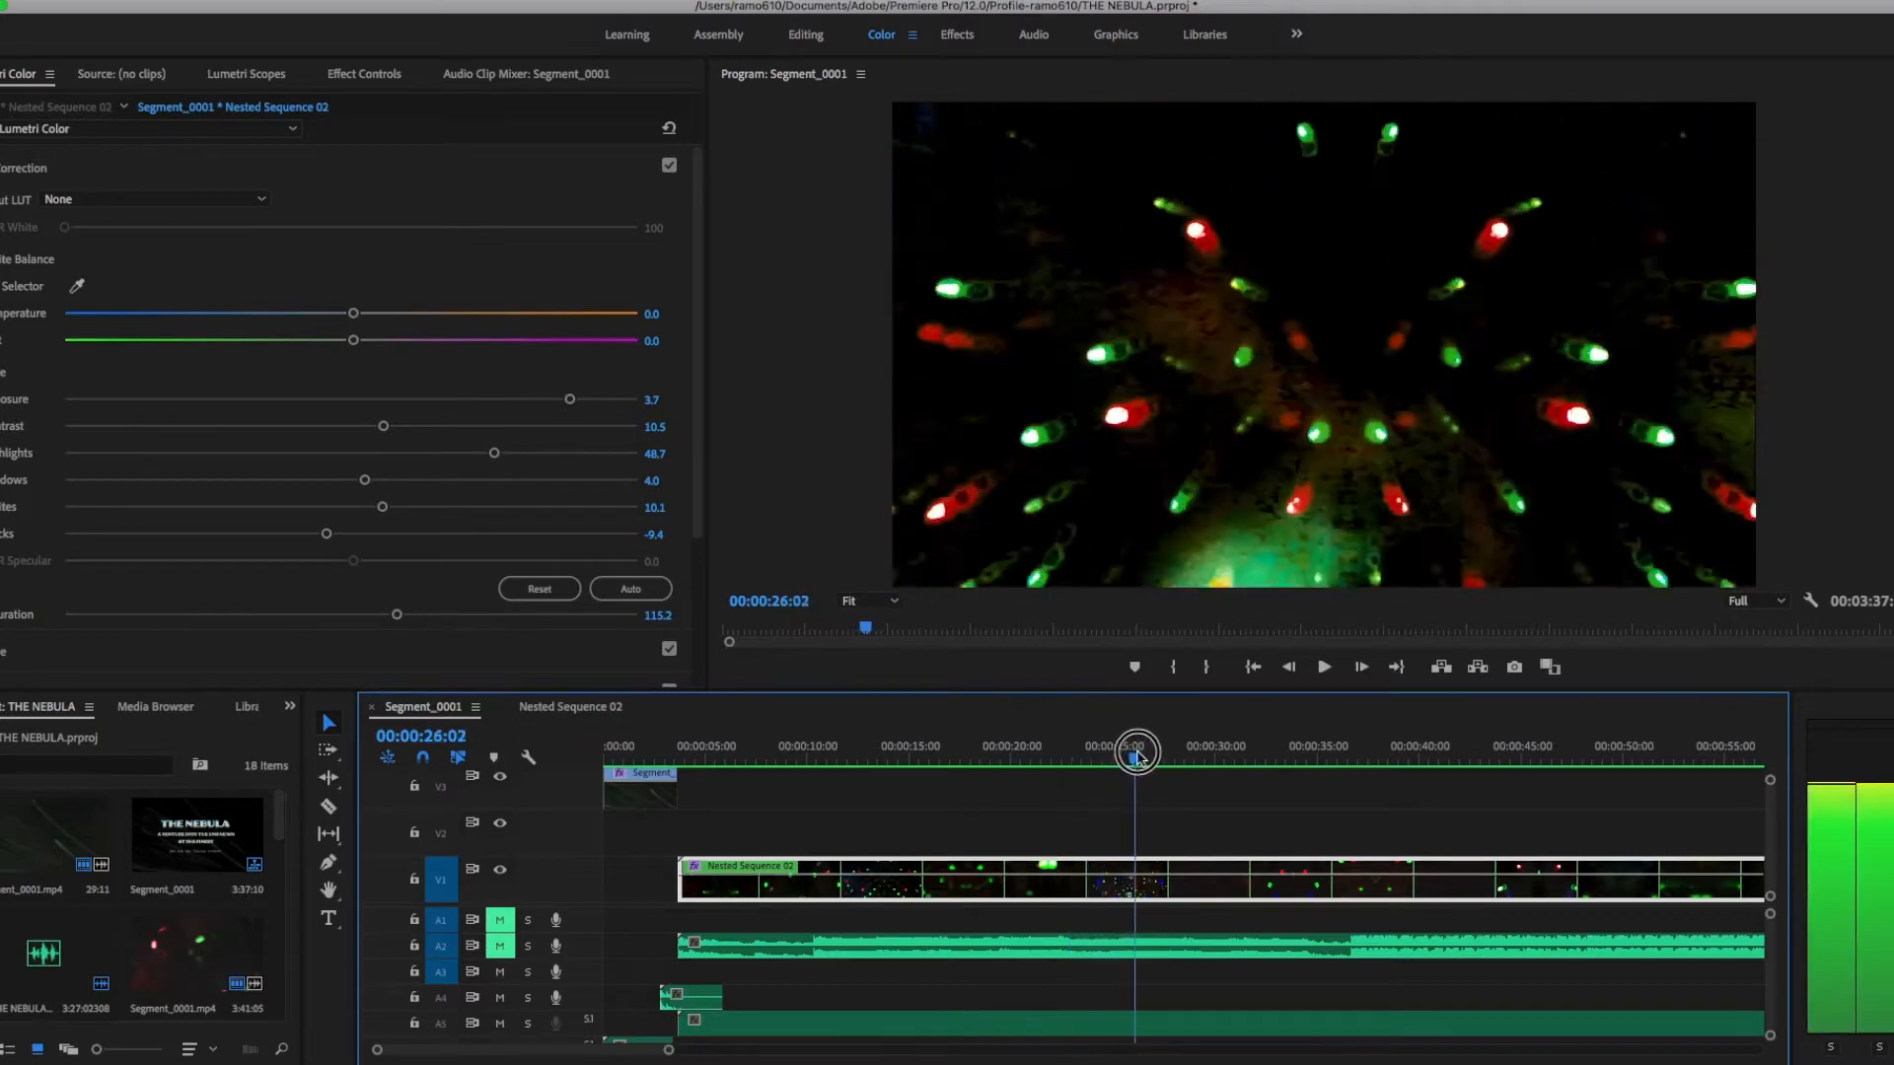
{"action": "left_click_drag", "start_coordinate": [1135, 746], "coordinate": [1163, 747]}
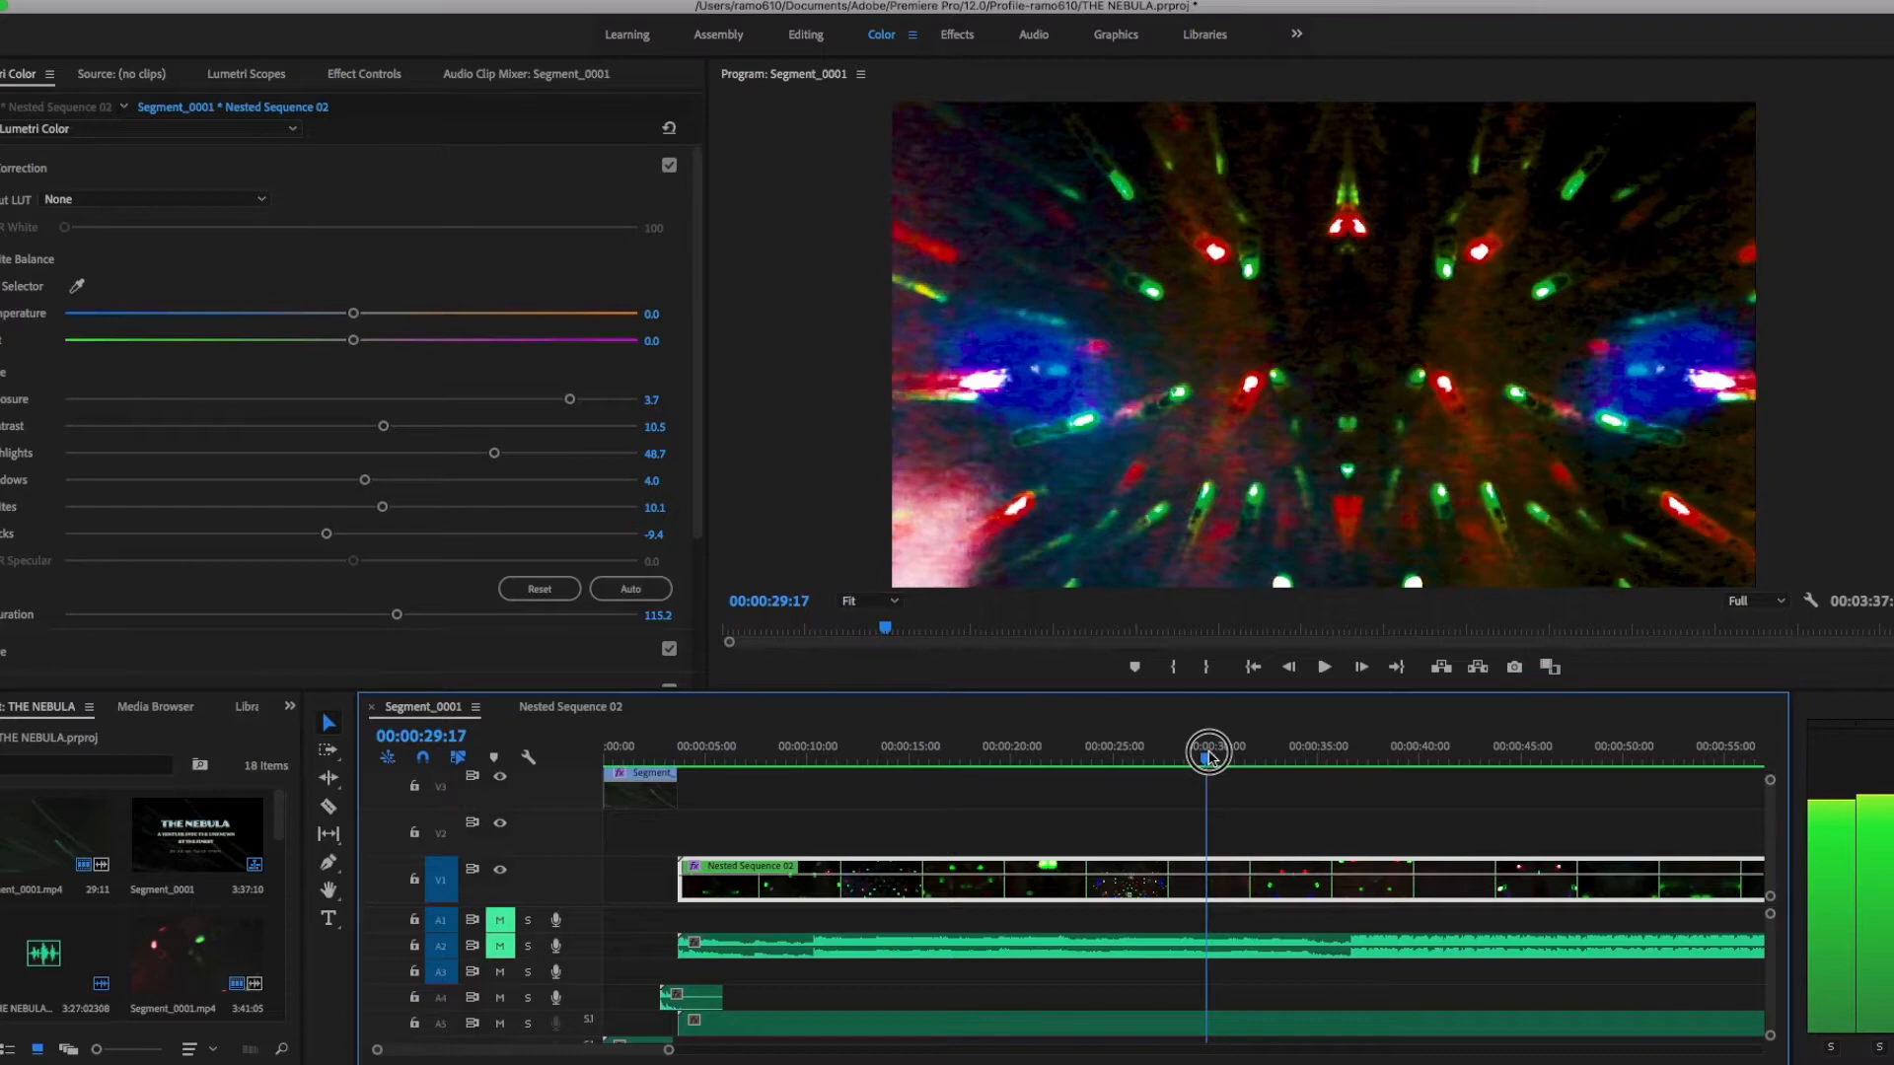
{"action": "left_click_drag", "start_coordinate": [1207, 754], "coordinate": [1214, 758]}
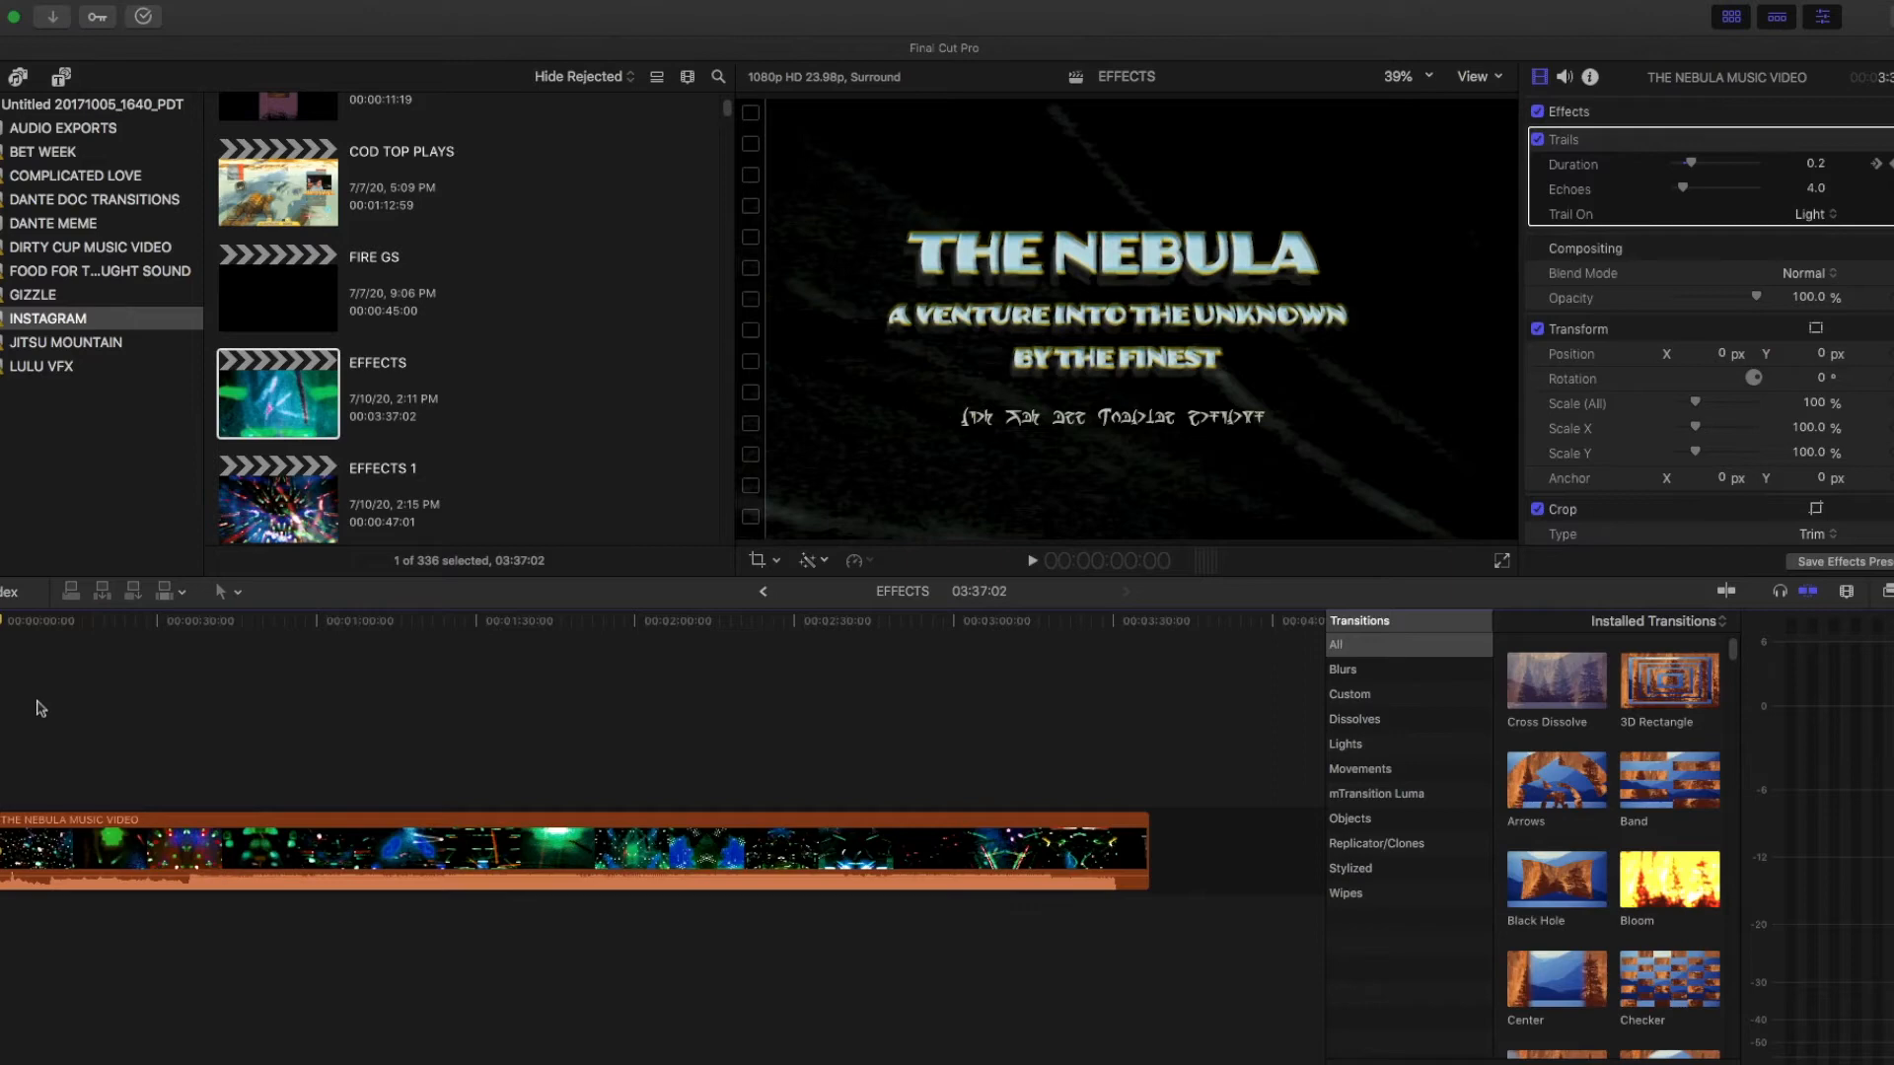
{"action": "mouse_move", "coordinate": [50, 698]}
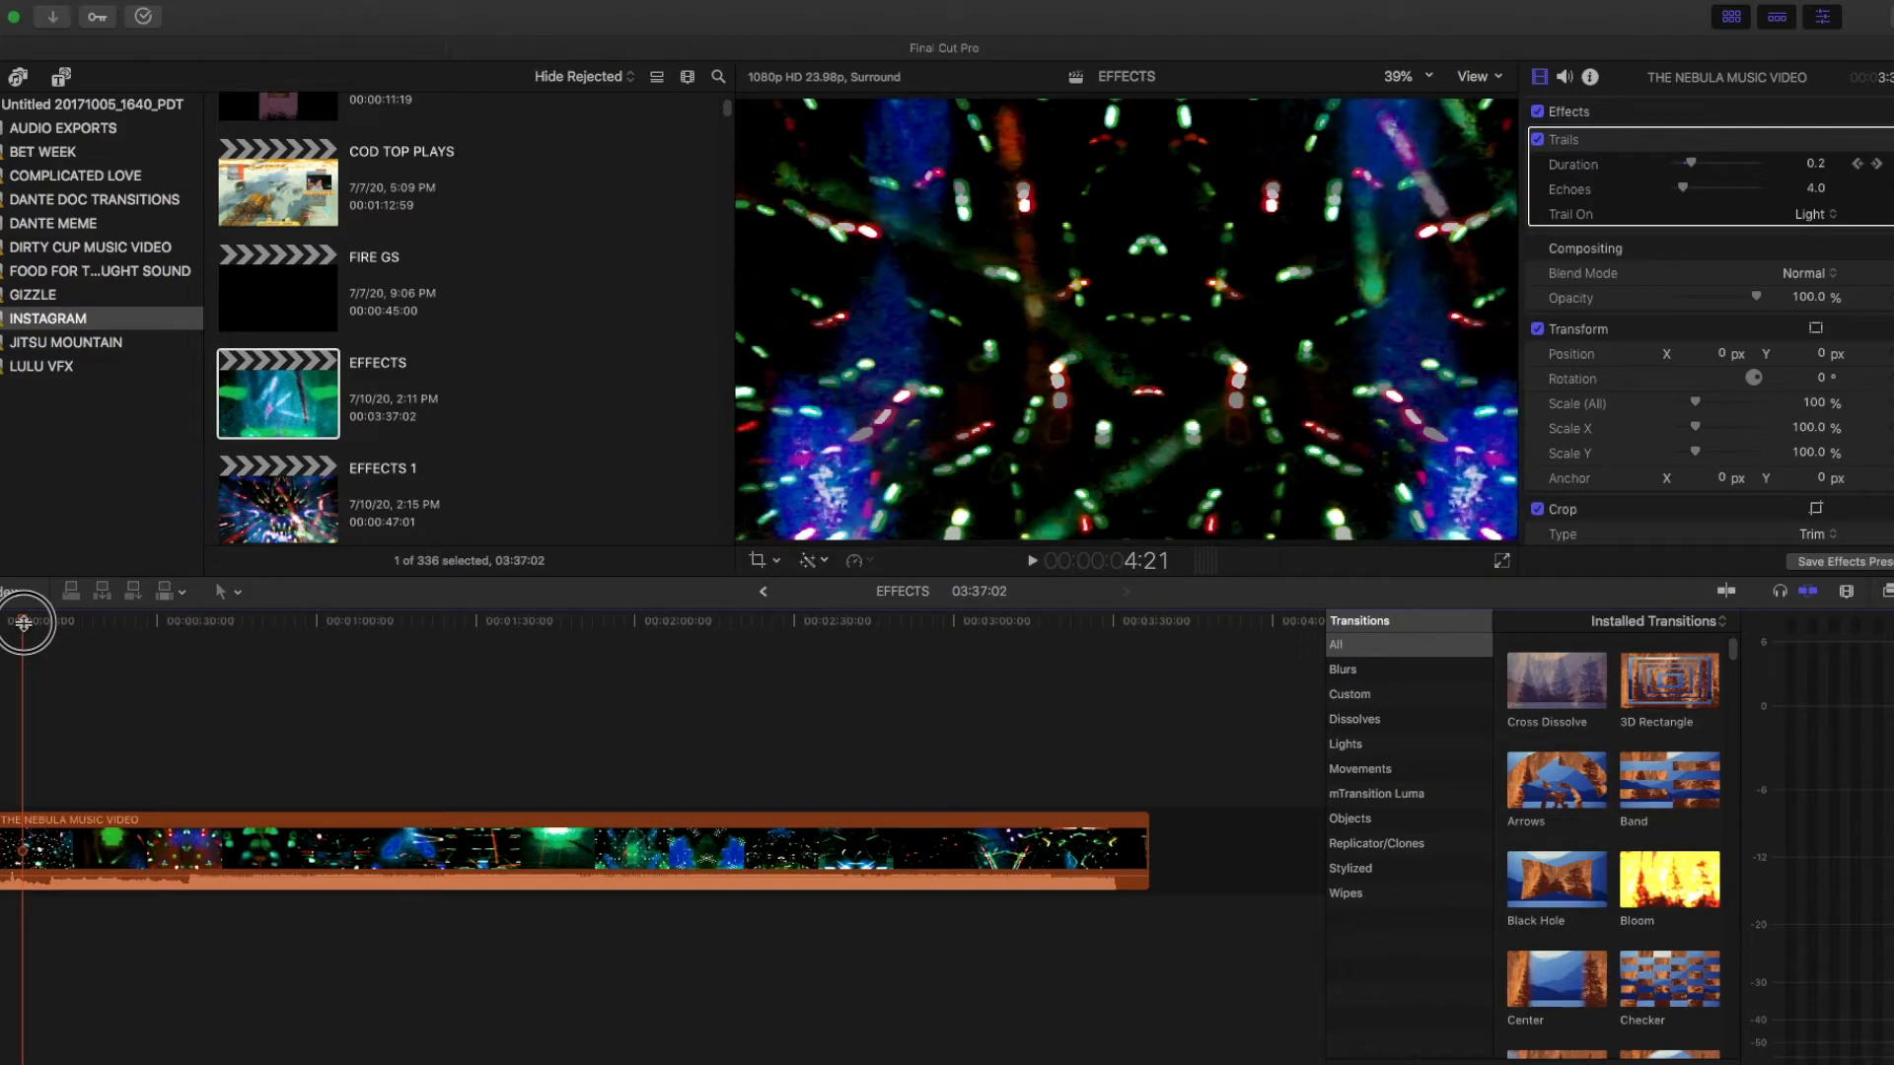
Step: Scrub the NEBULA music video from about 10 to 43 seconds to preview the Trails effect
{"action": "left_click_drag", "start_coordinate": [23, 620], "coordinate": [54, 628]}
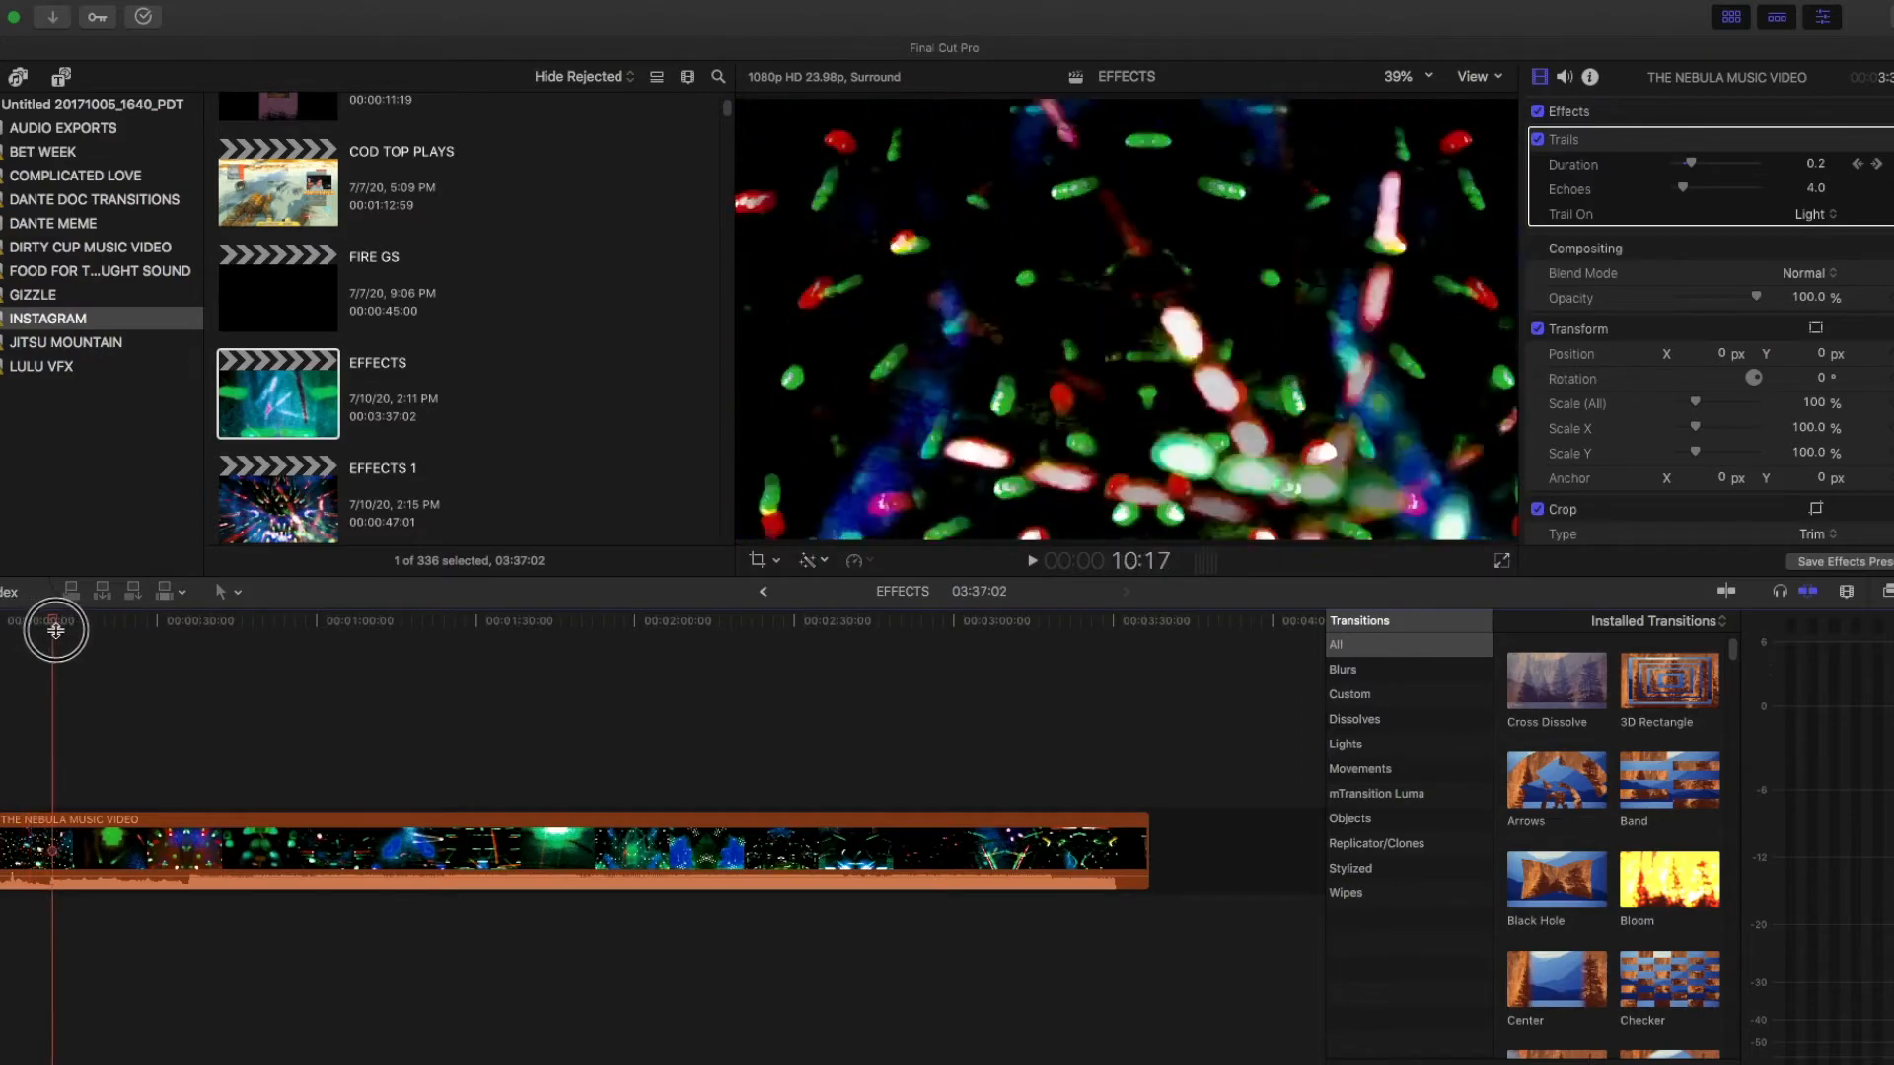
{"action": "left_click_drag", "start_coordinate": [54, 628], "coordinate": [122, 650]}
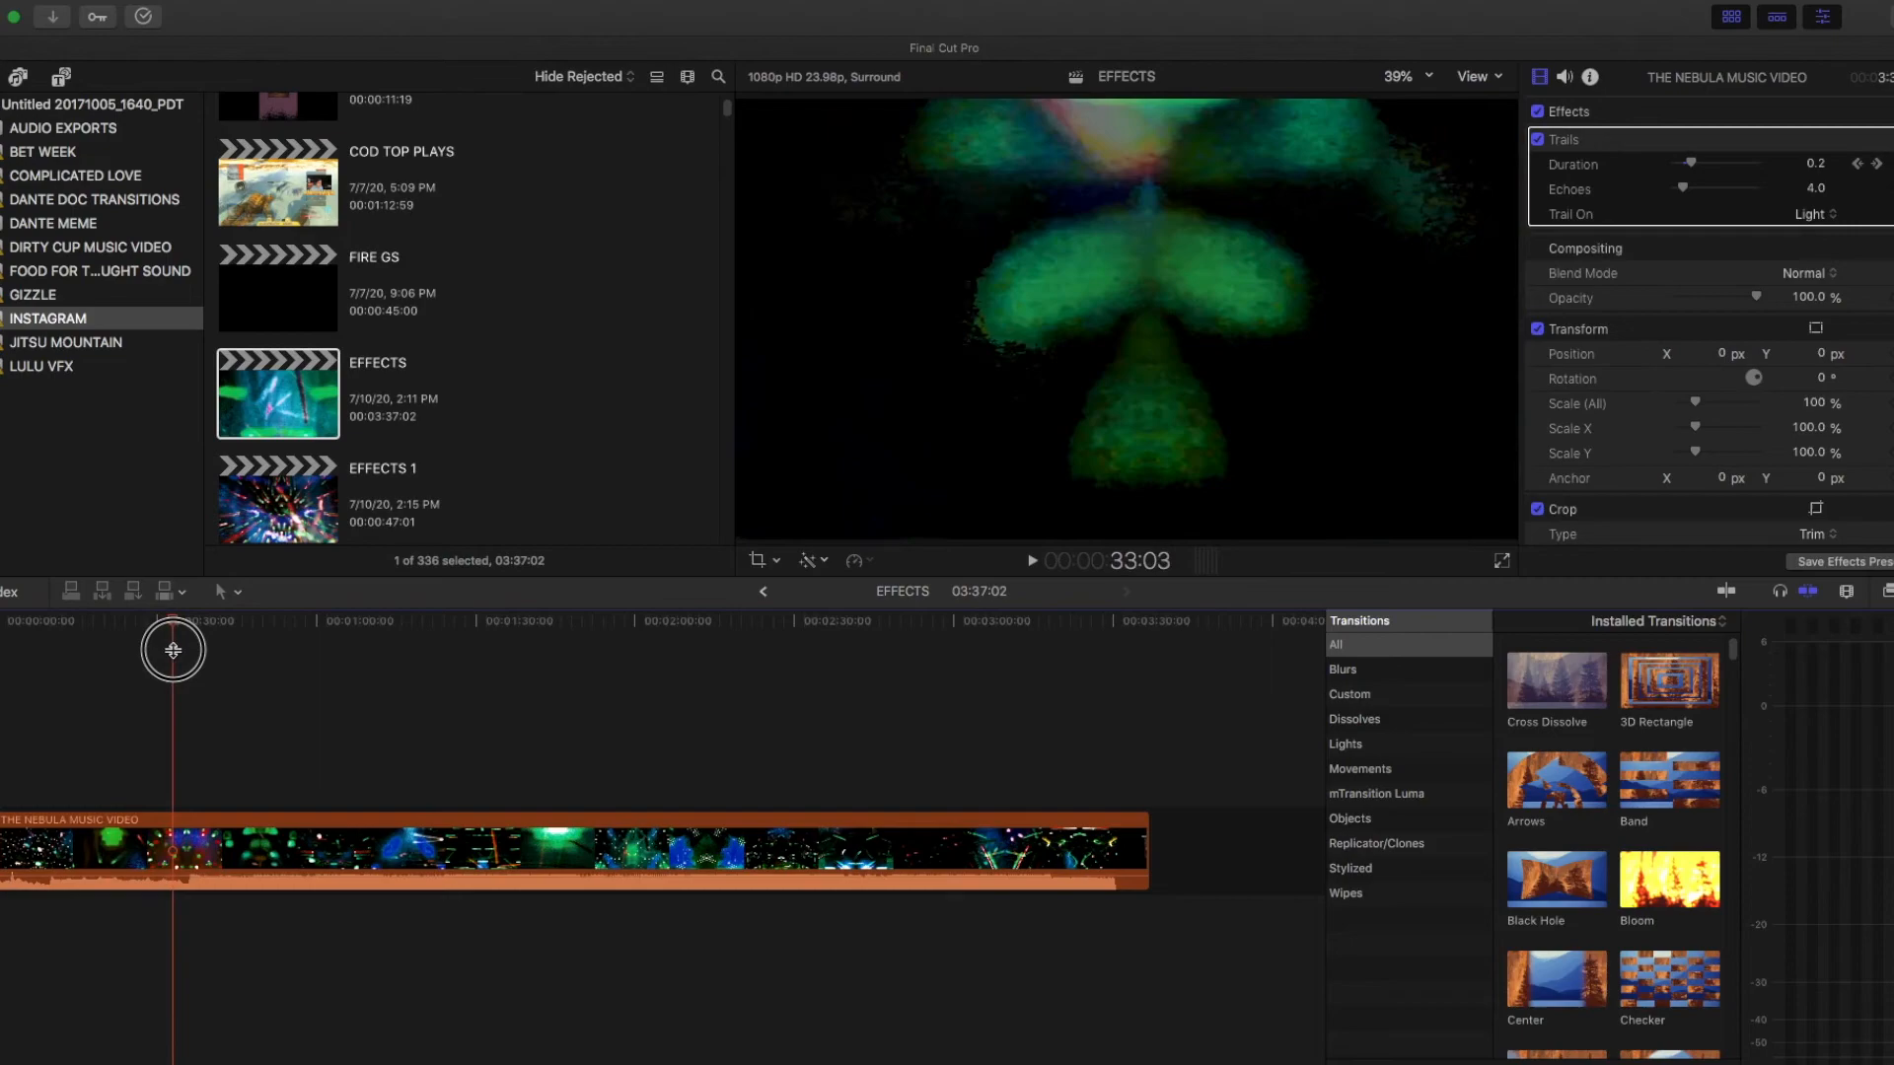
{"action": "left_click_drag", "start_coordinate": [172, 650], "coordinate": [194, 652]}
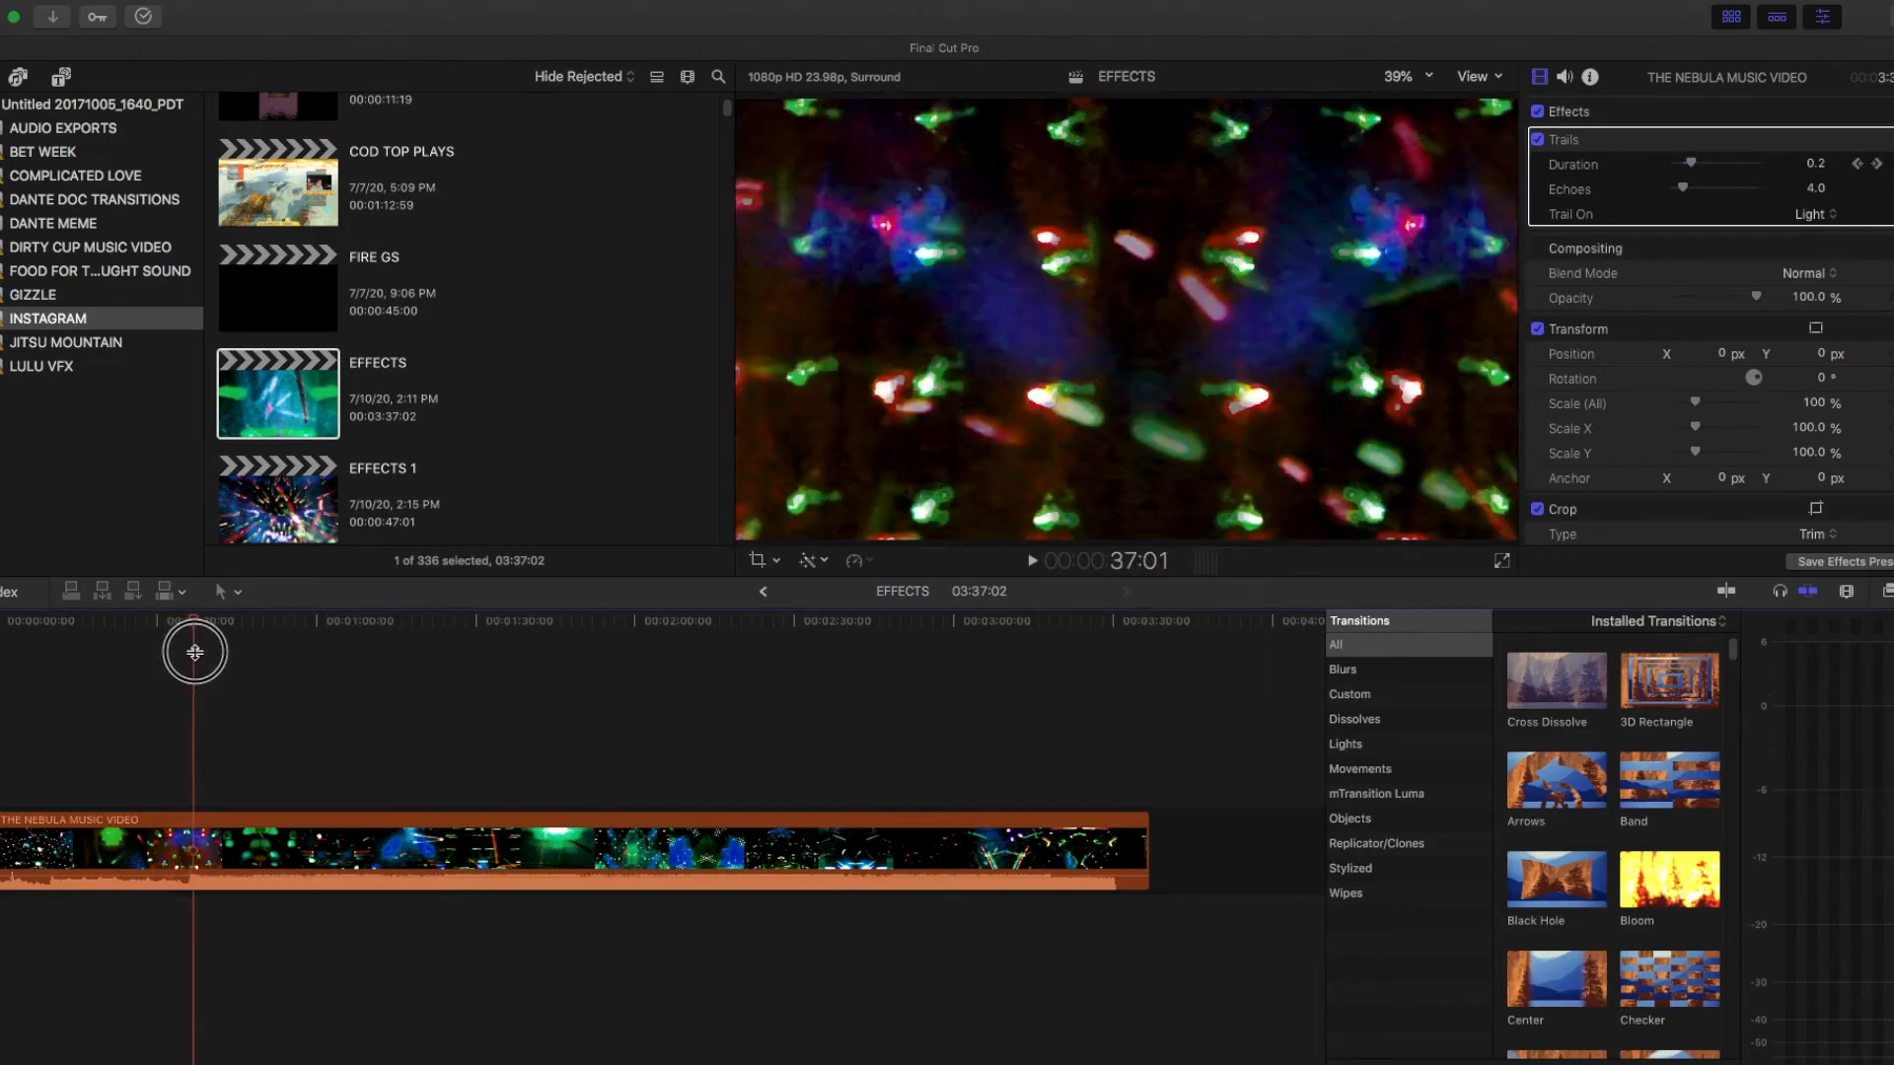
{"action": "left_click_drag", "start_coordinate": [194, 652], "coordinate": [224, 651]}
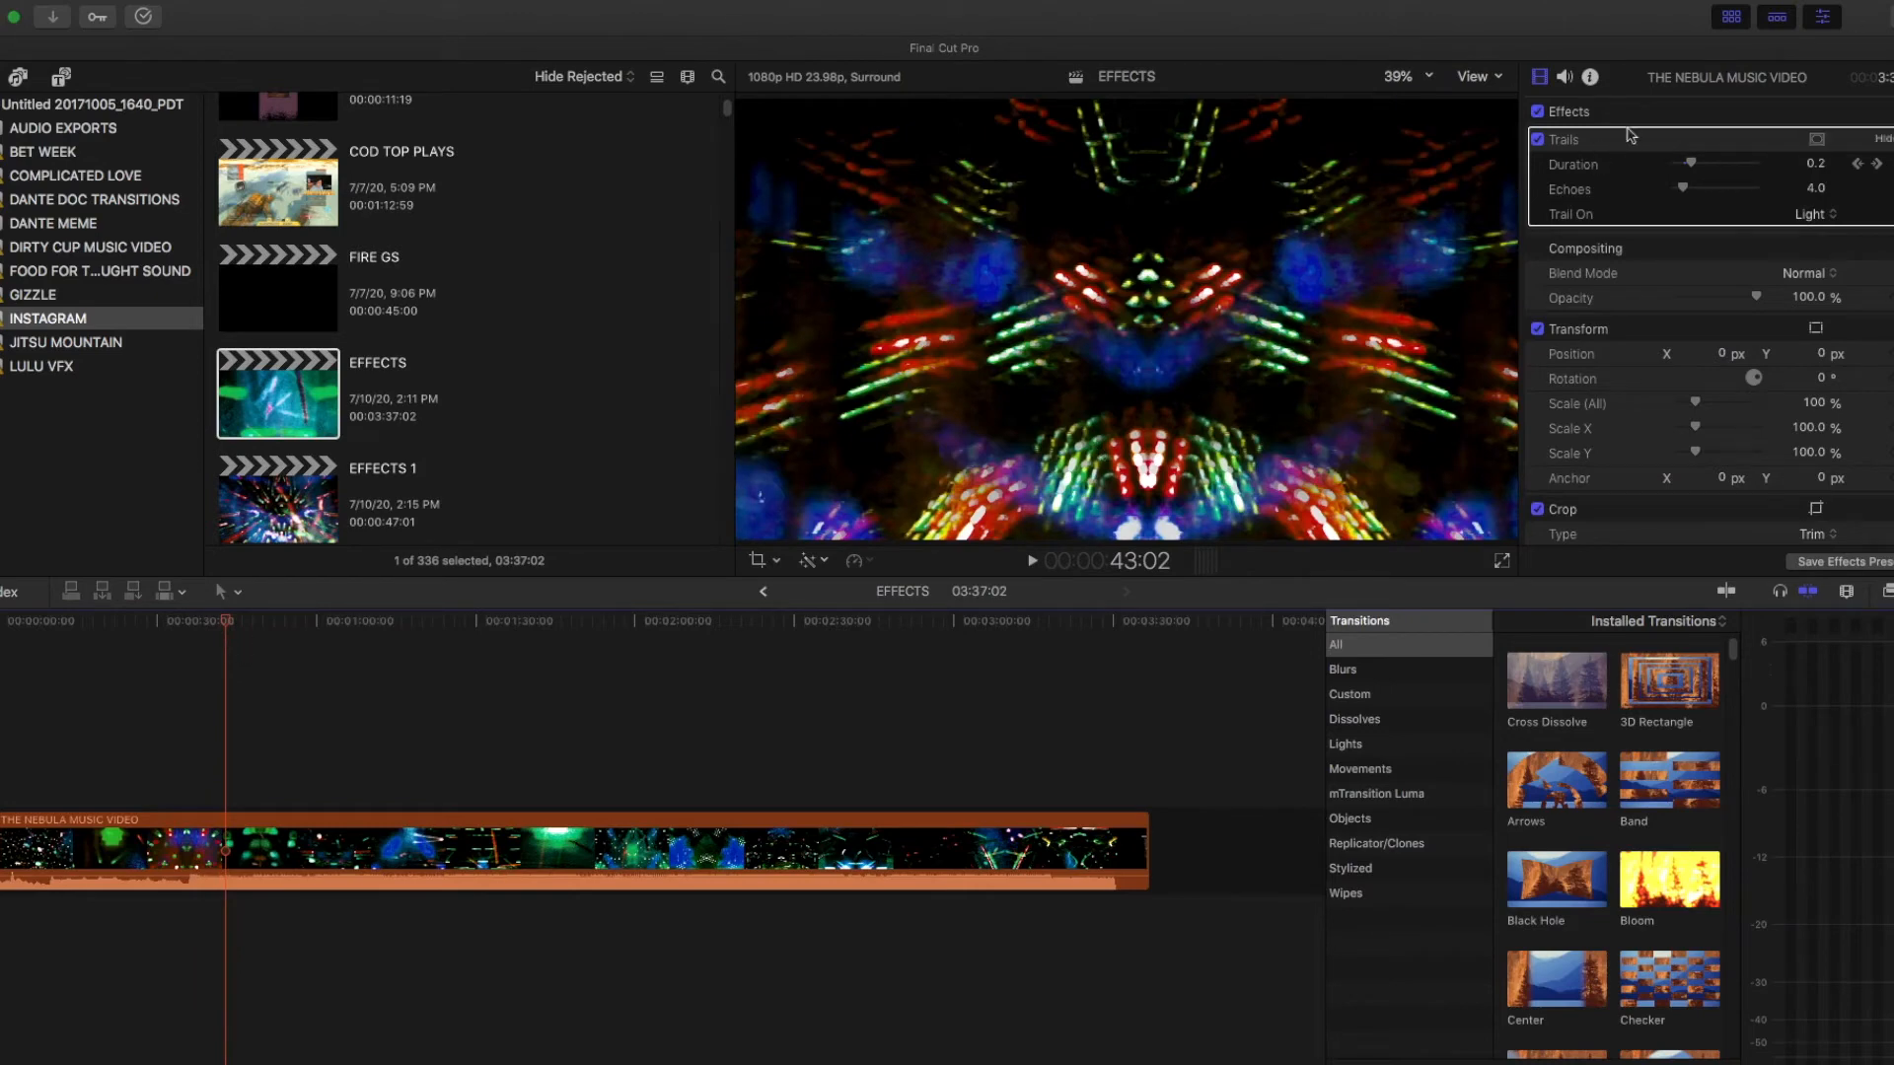
{"action": "mouse_move", "coordinate": [1692, 150]}
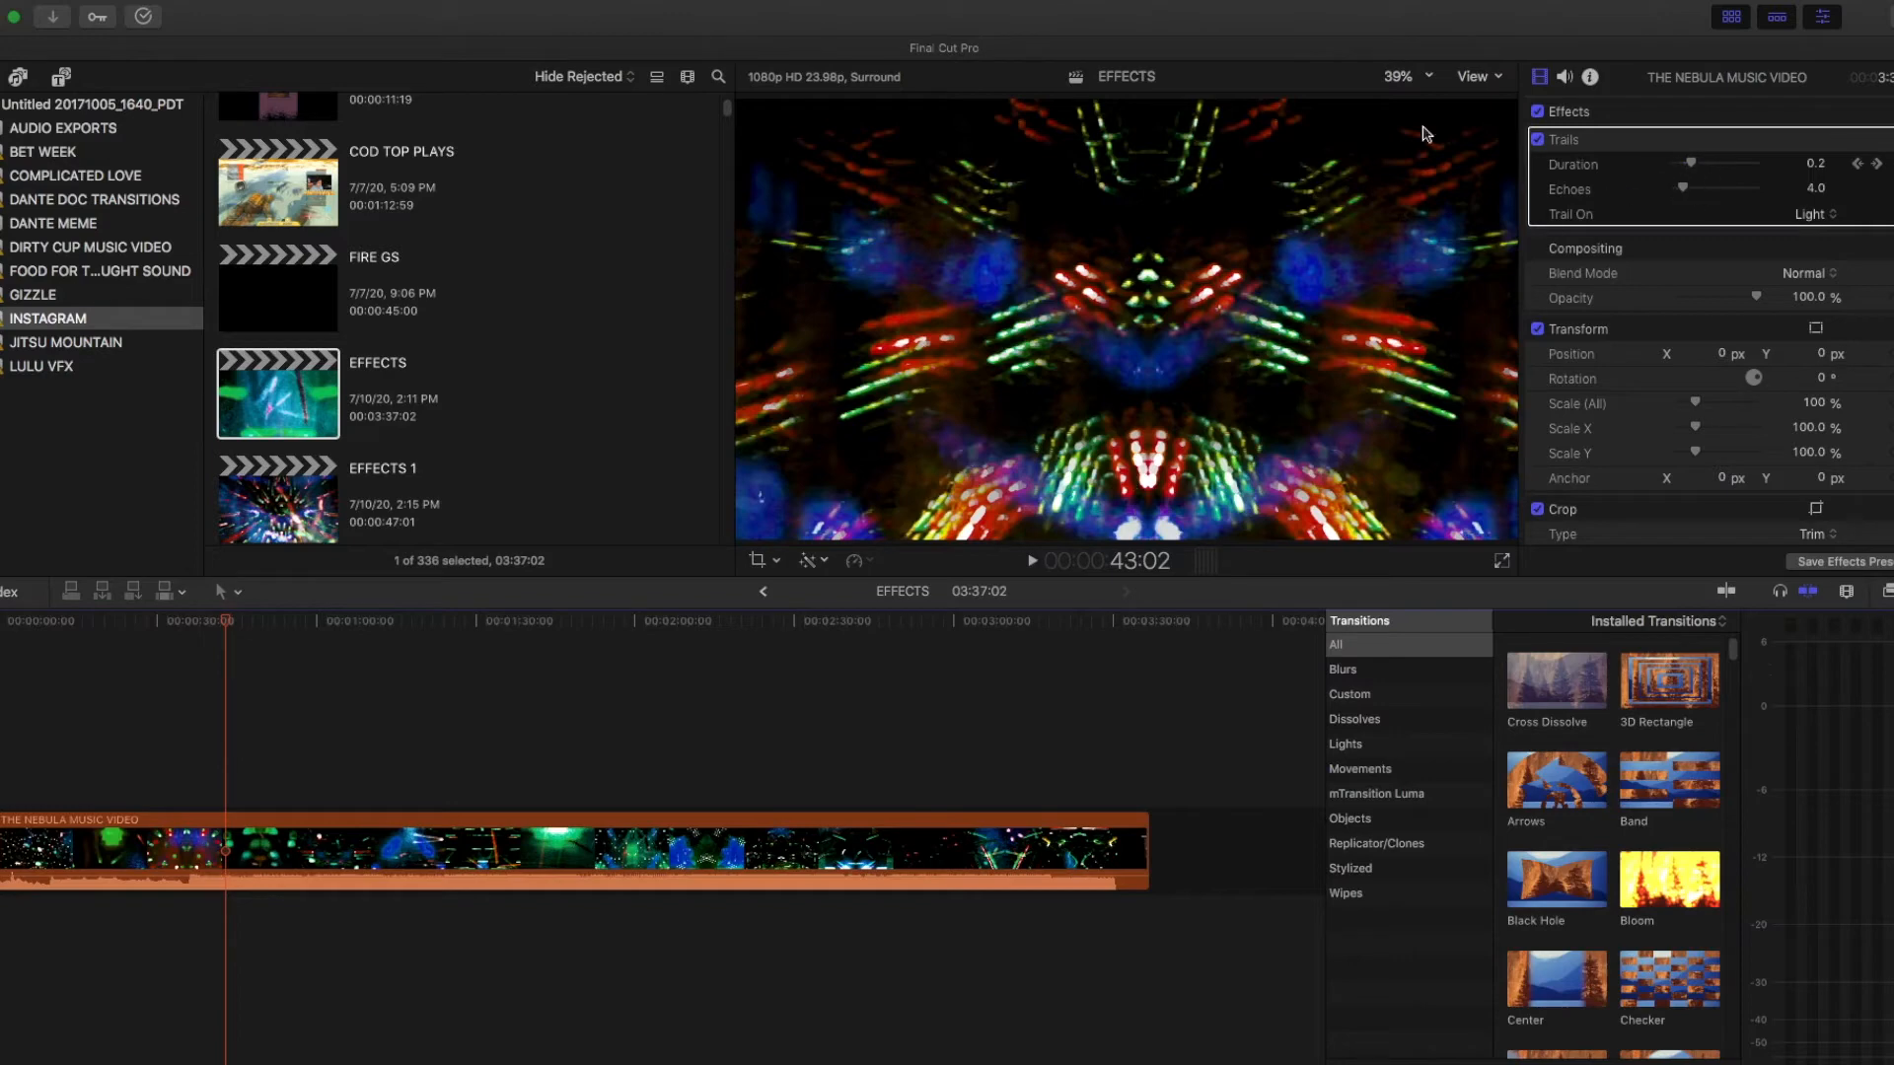
{"action": "mouse_move", "coordinate": [1156, 395]}
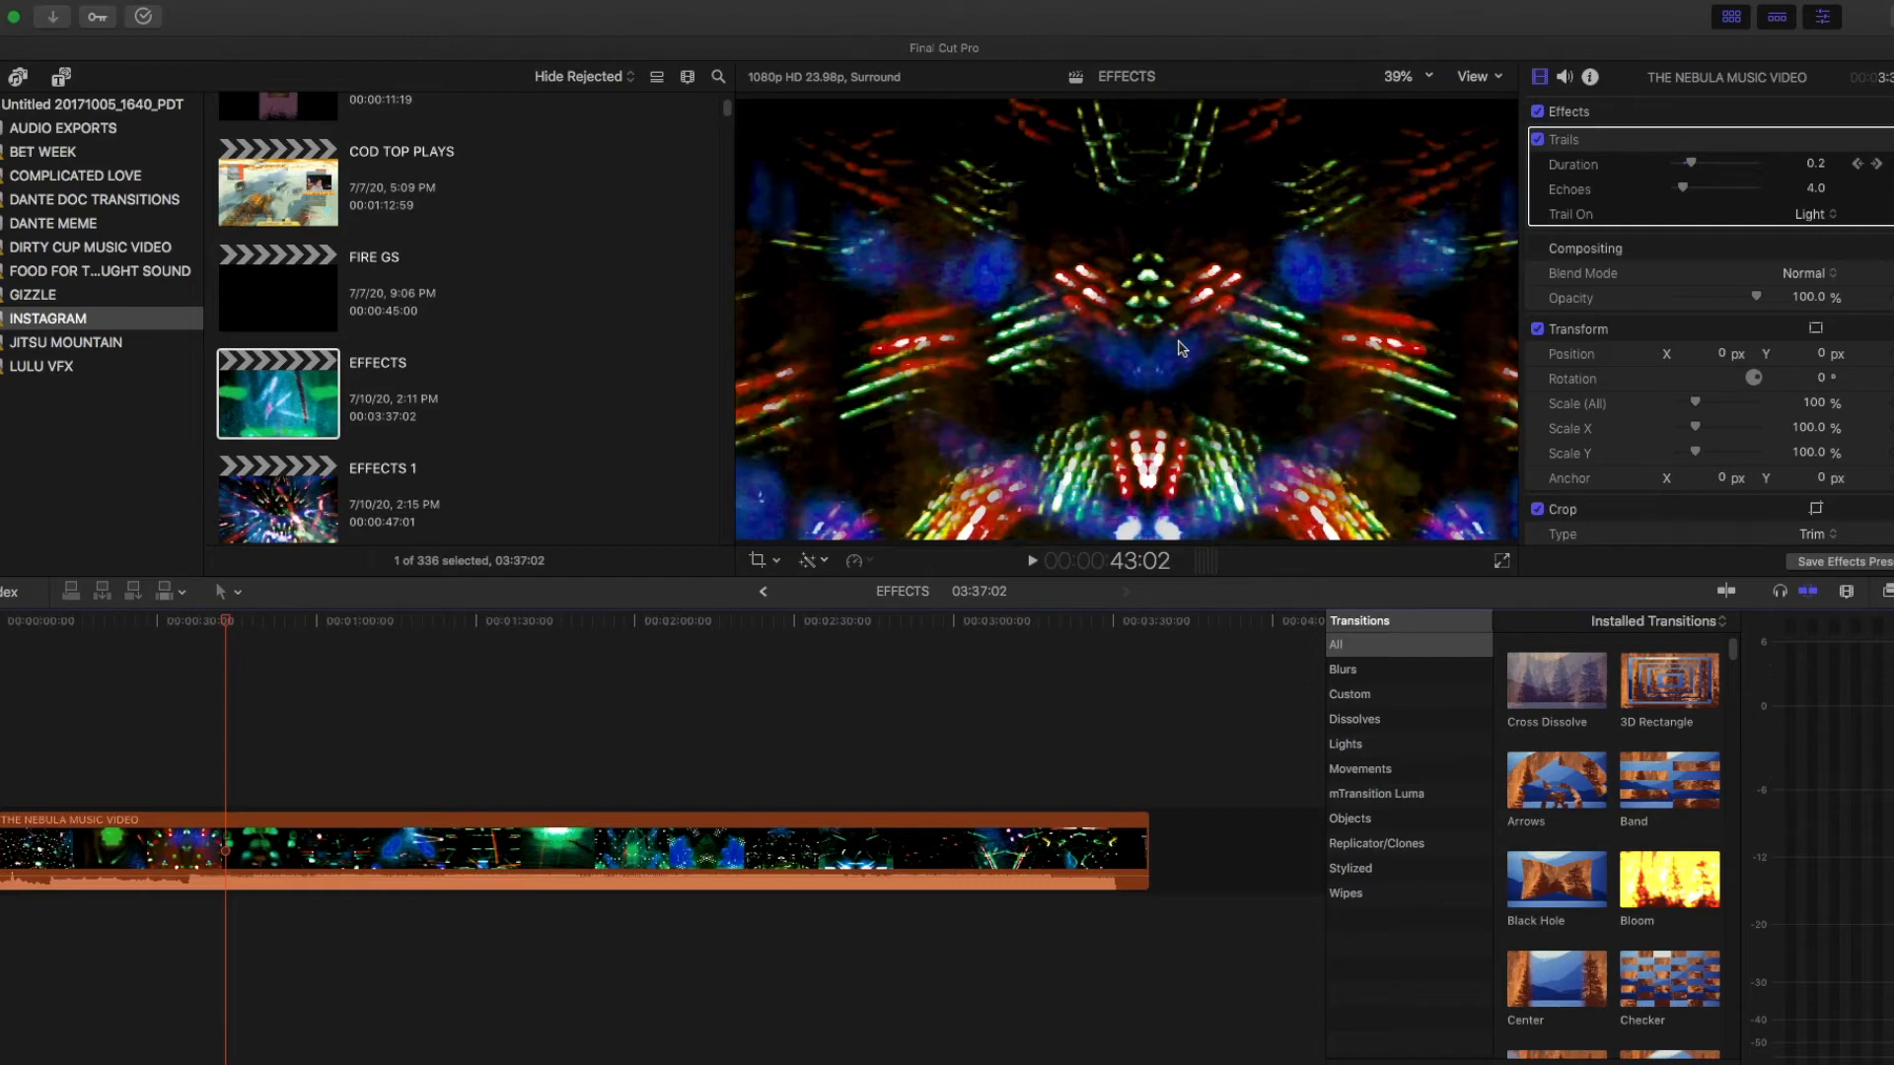
{"action": "mouse_move", "coordinate": [1255, 466]}
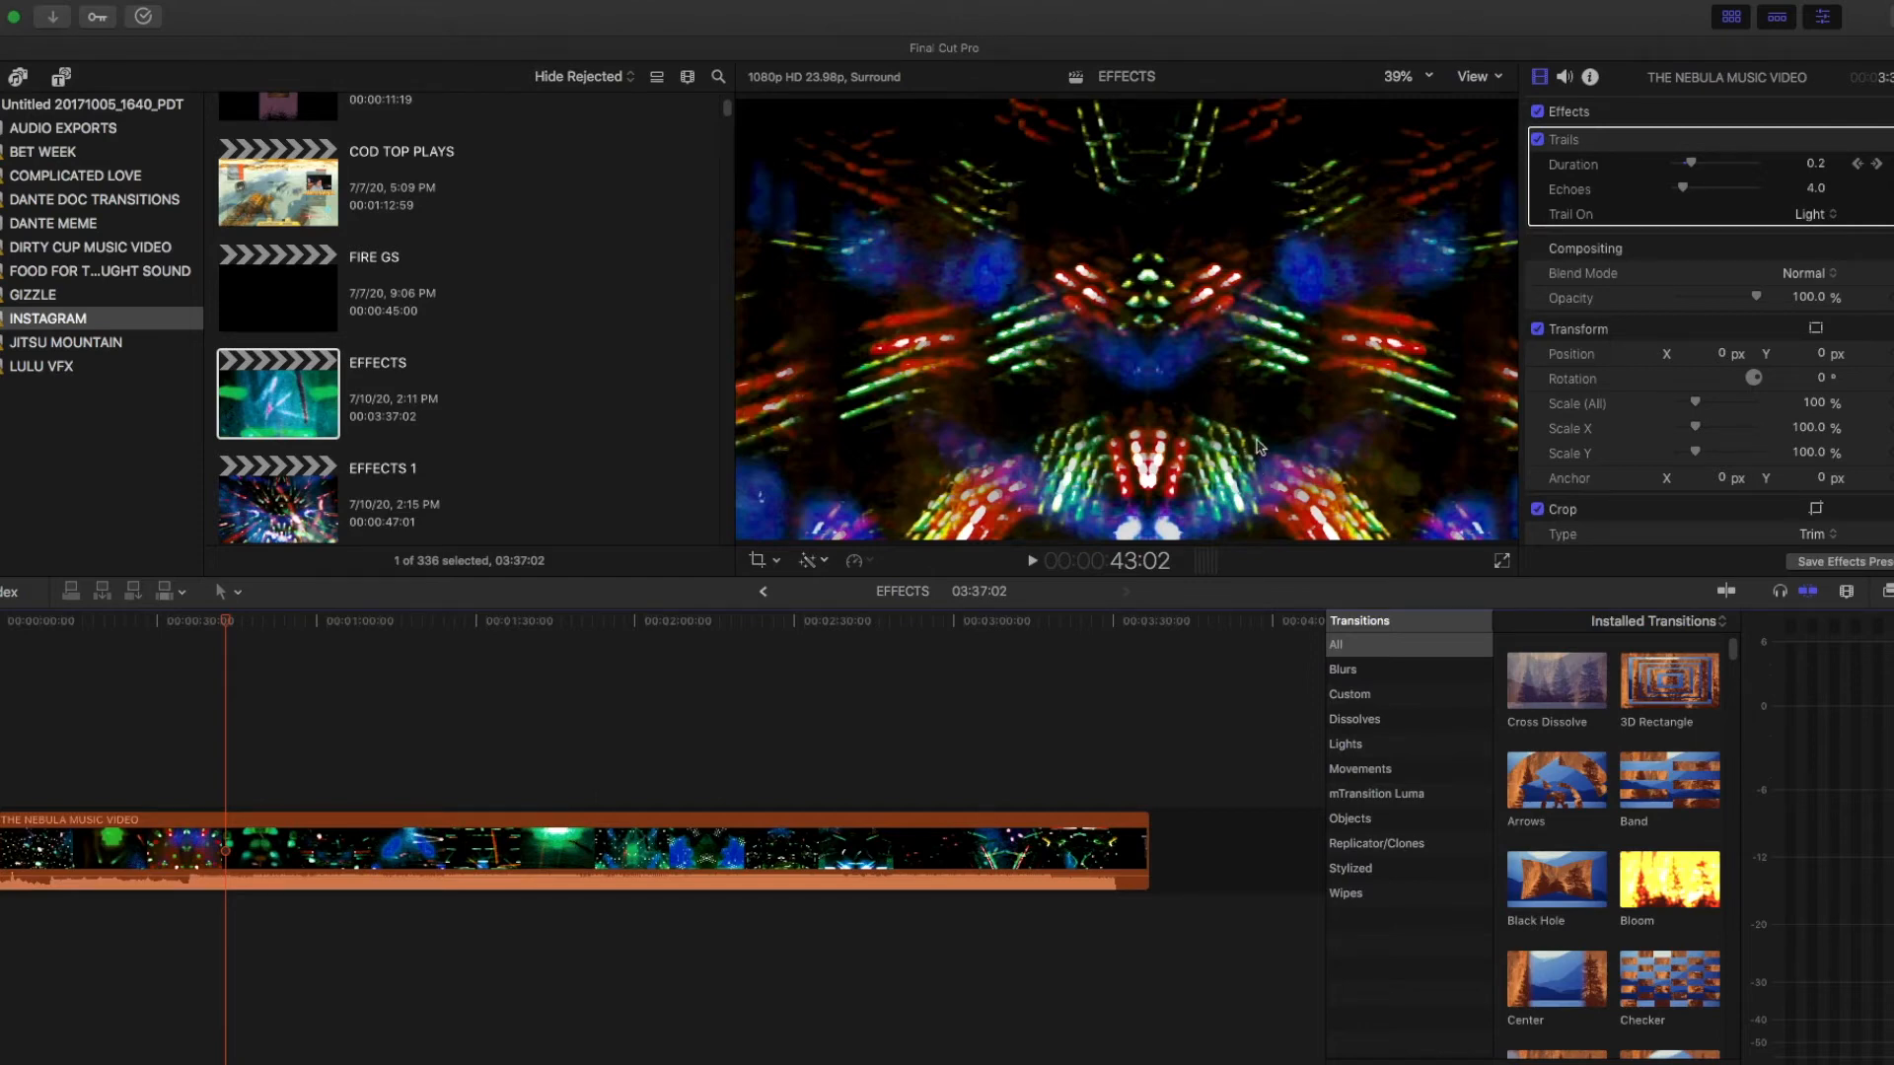
{"action": "mouse_move", "coordinate": [1406, 468]}
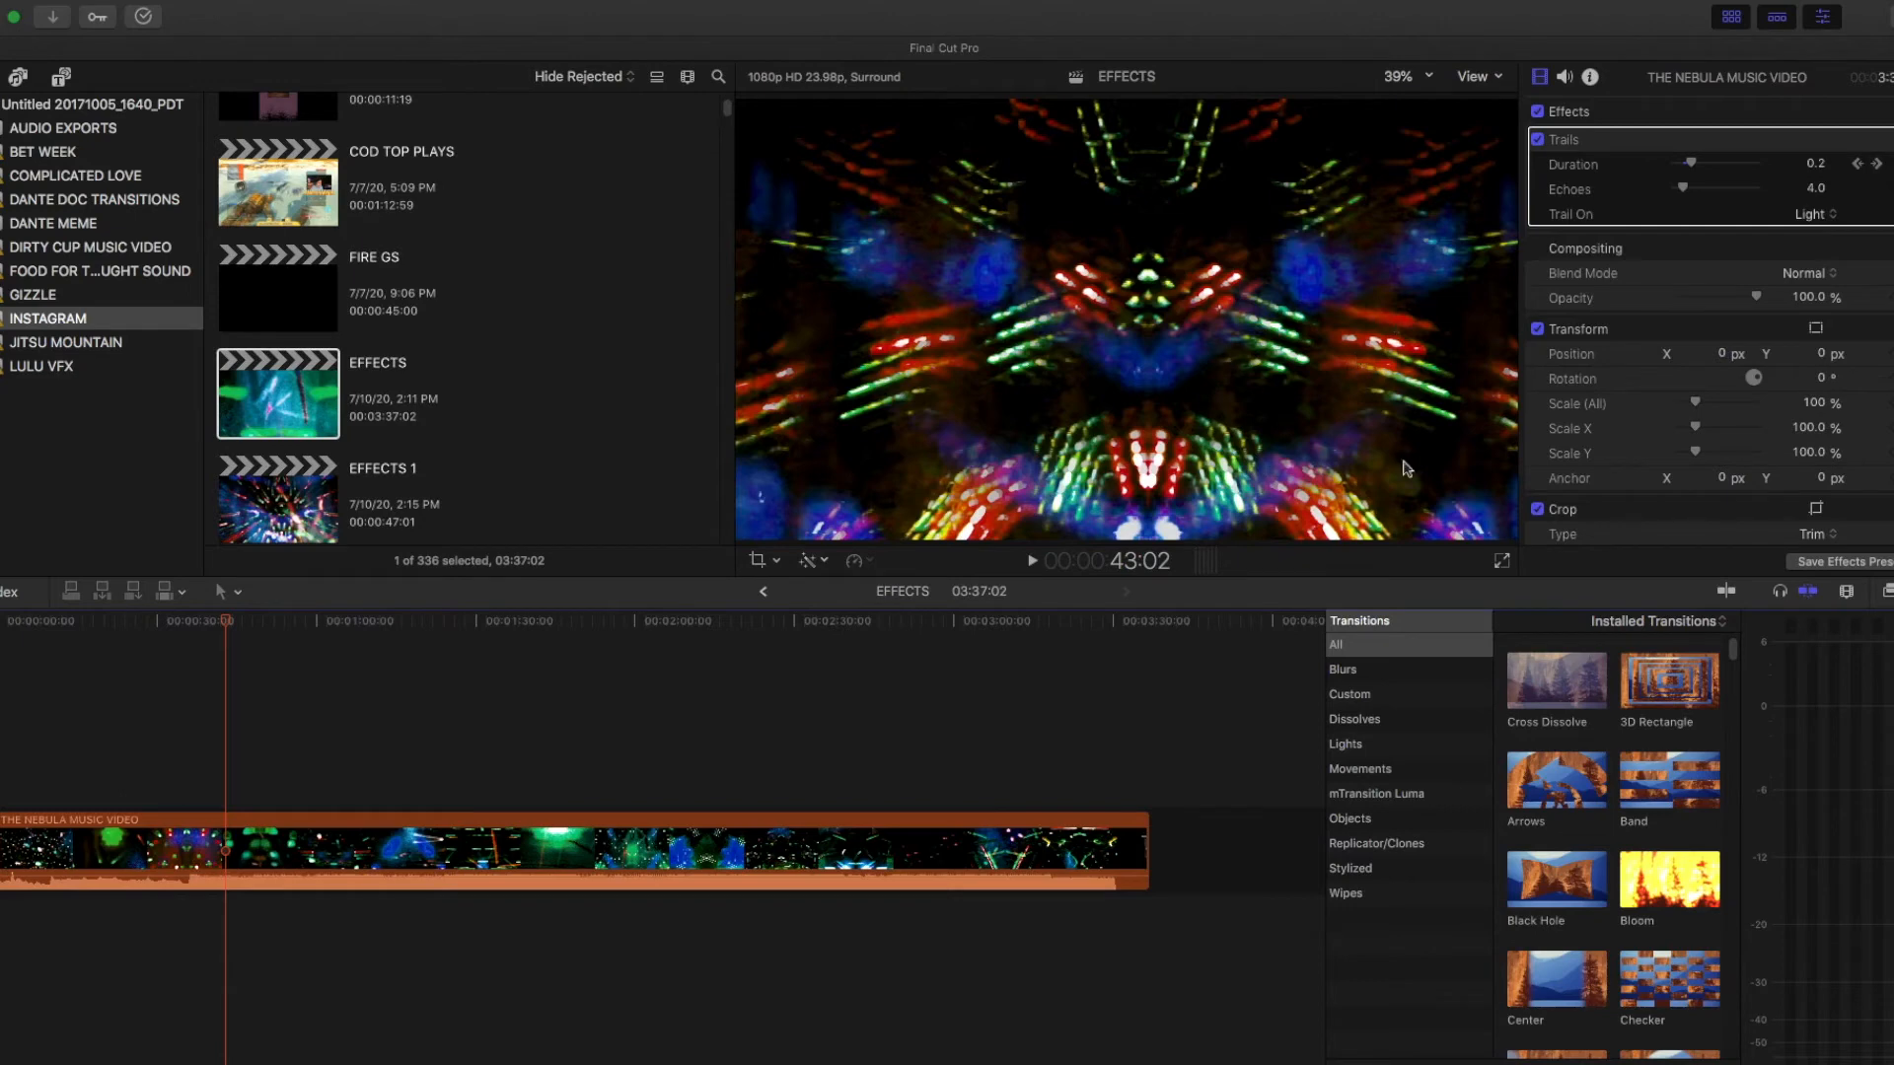
{"action": "mouse_move", "coordinate": [1336, 178]}
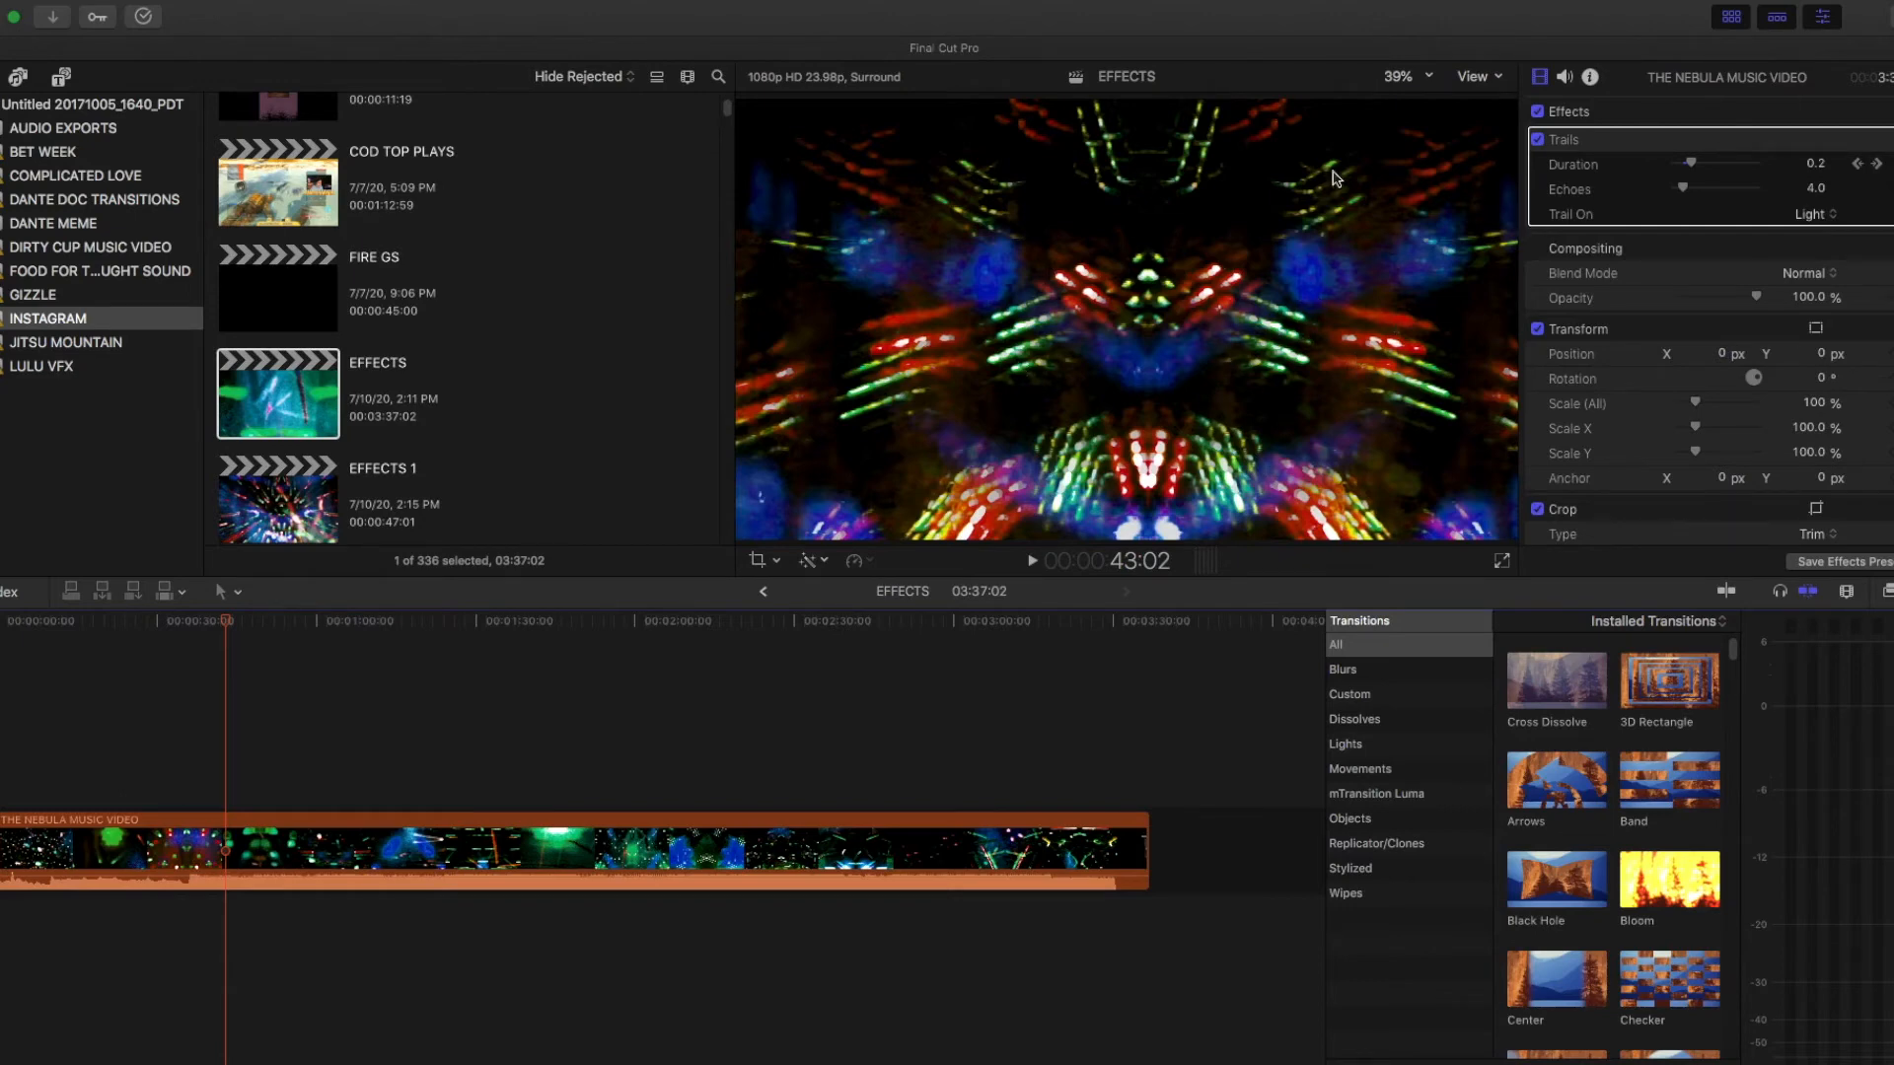
{"action": "mouse_move", "coordinate": [1152, 356]}
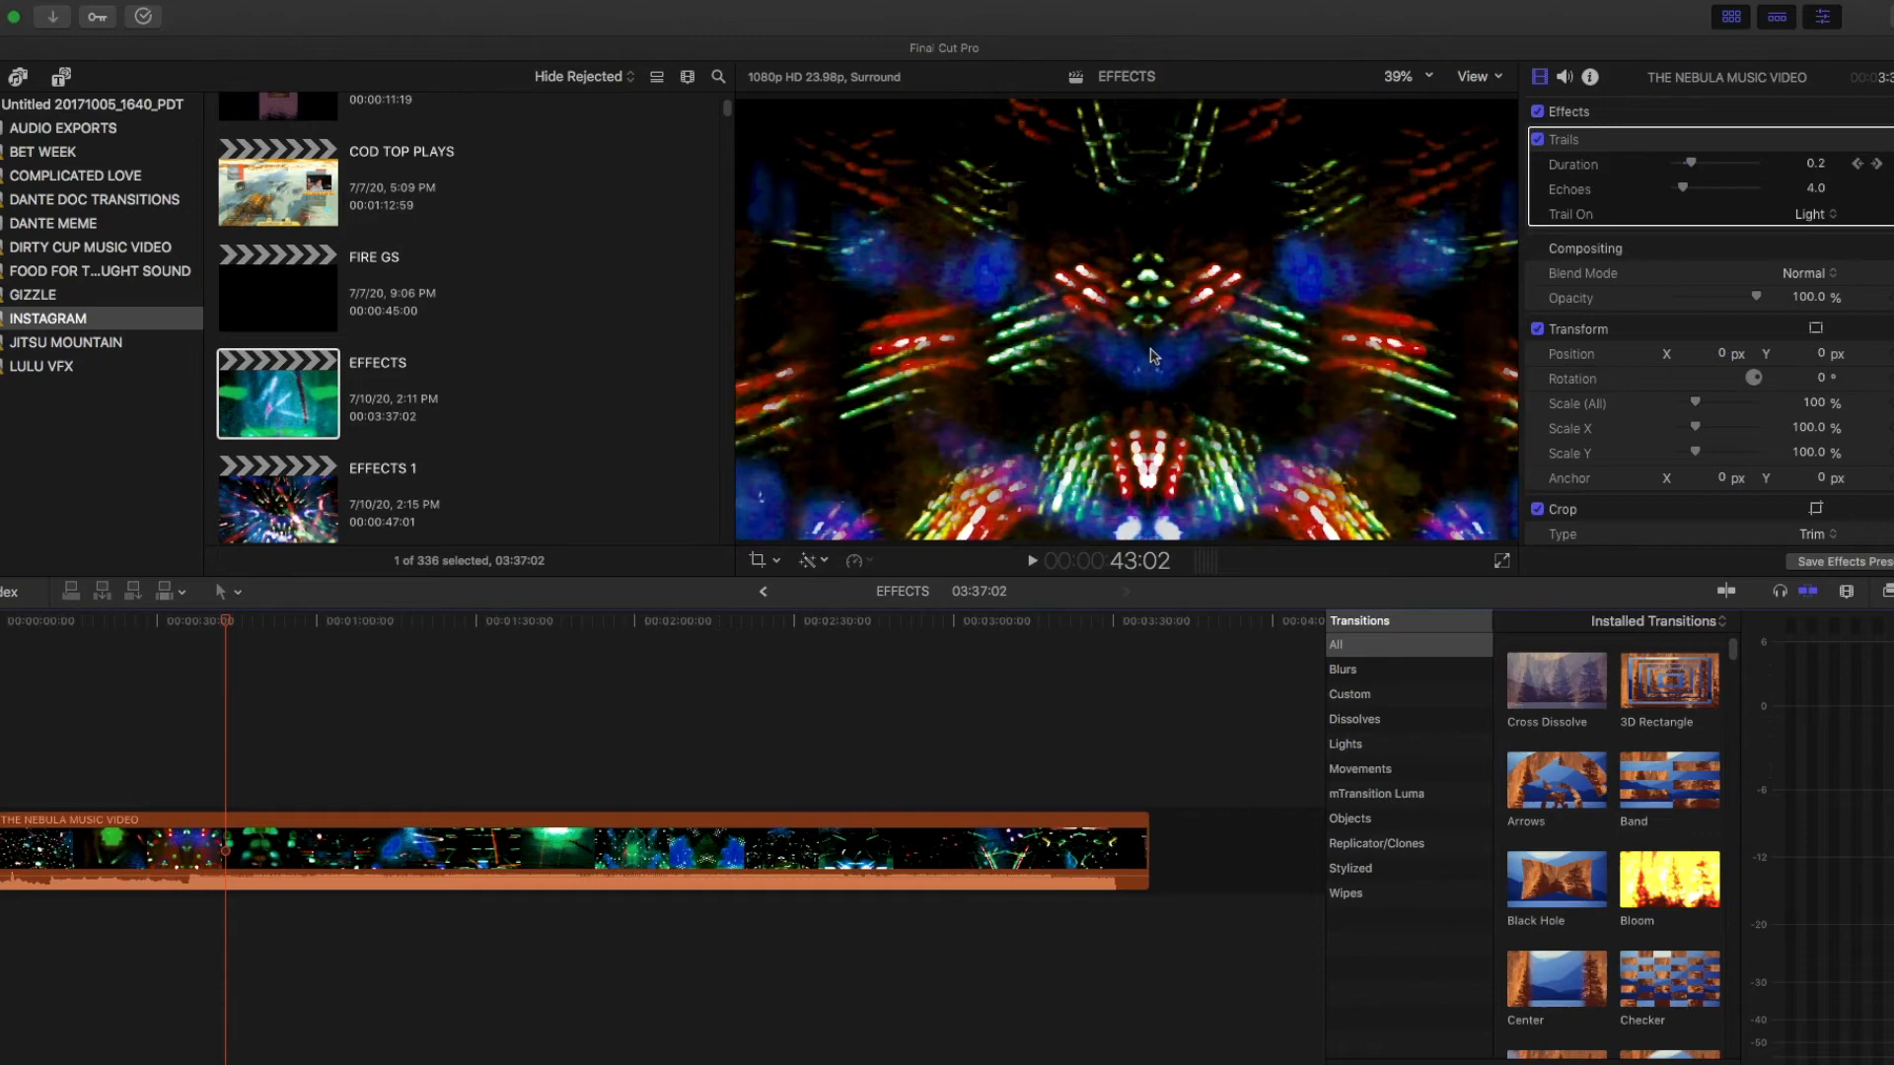
{"action": "mouse_move", "coordinate": [1493, 329]}
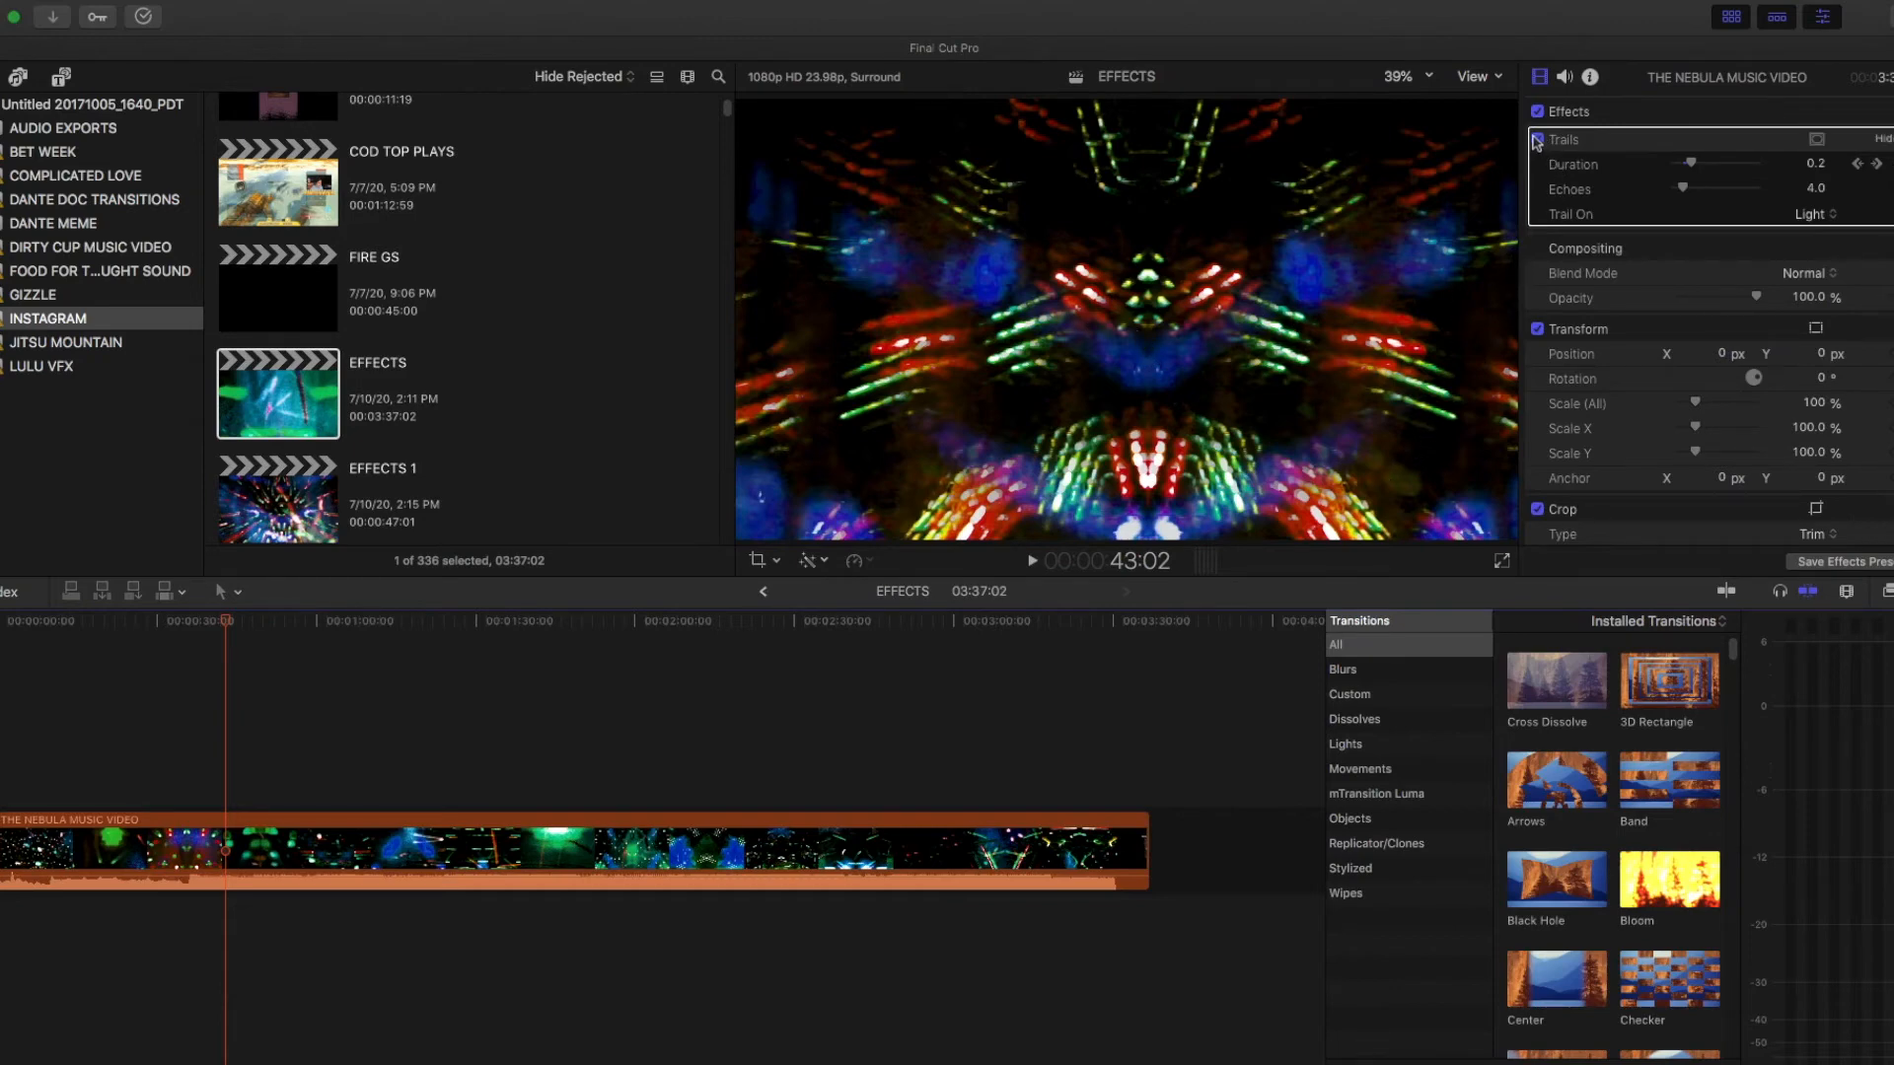
{"action": "left_click", "coordinate": [1537, 140]}
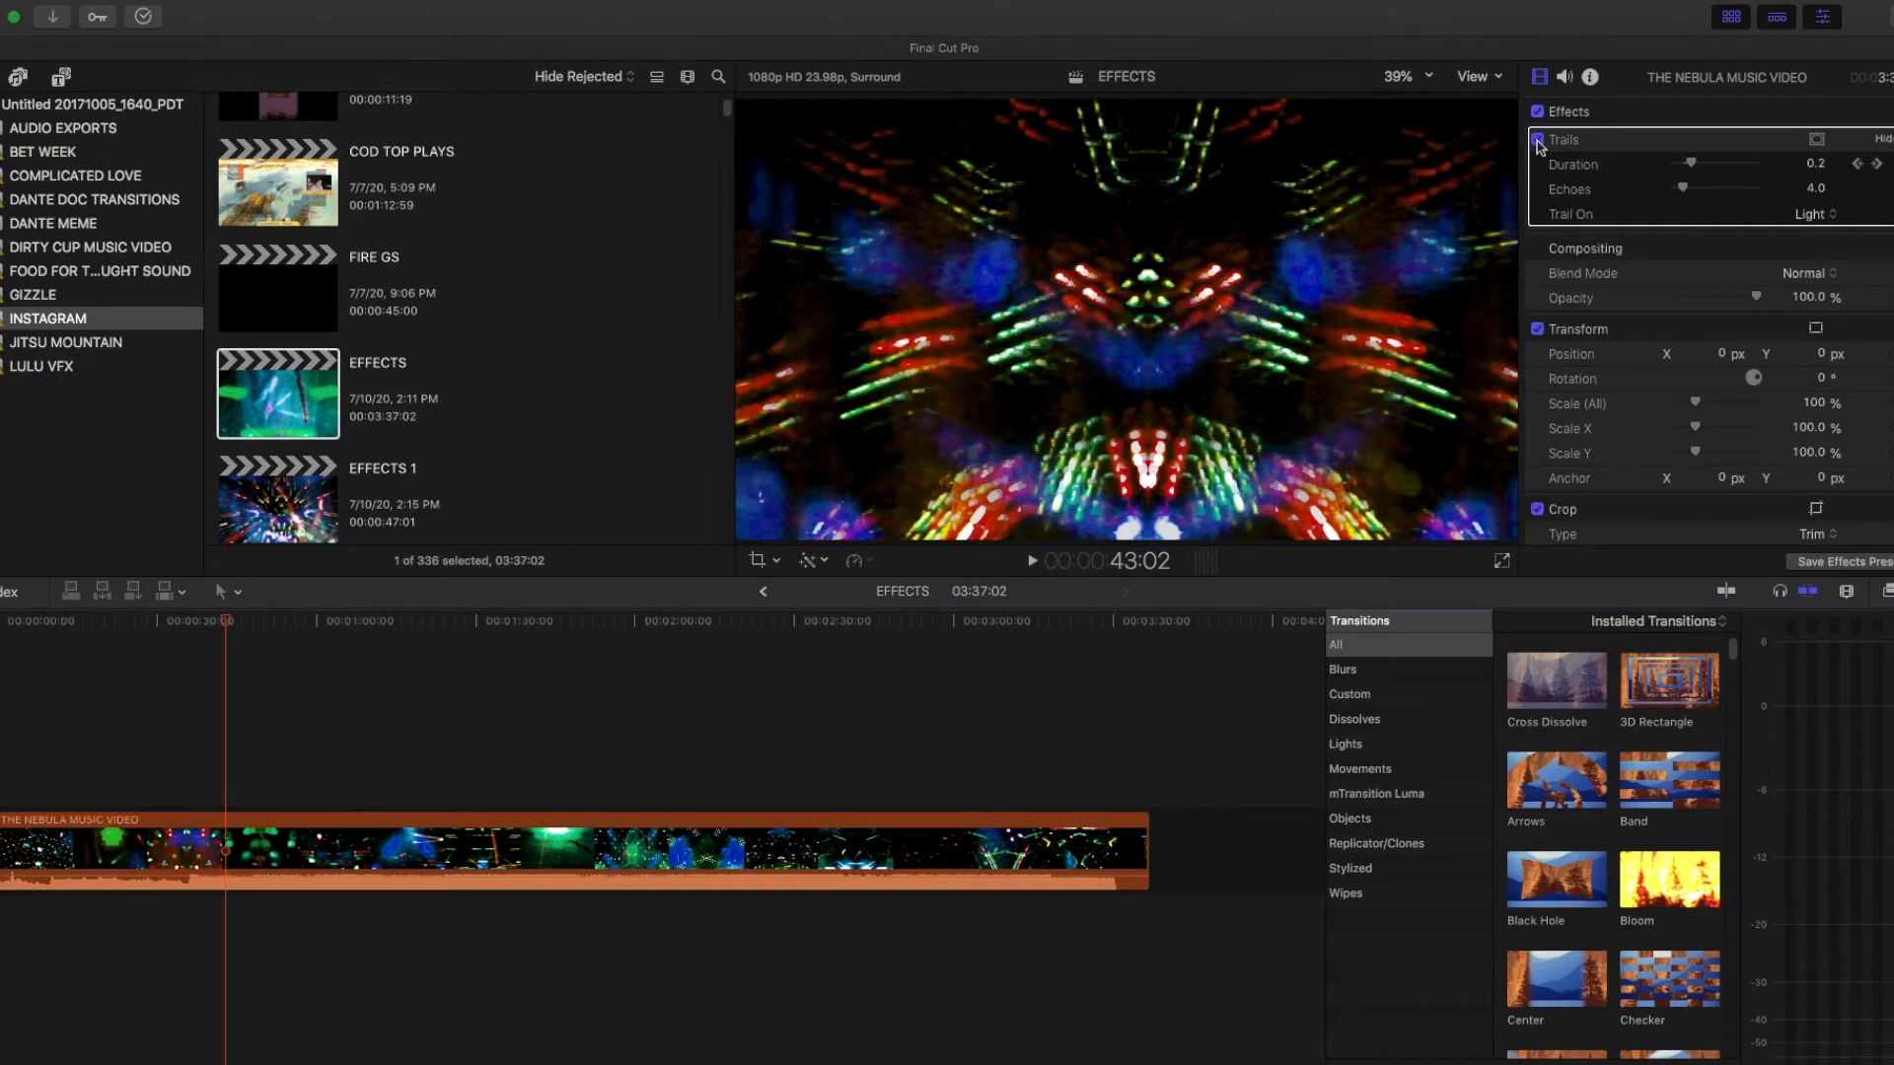
{"action": "left_click", "coordinate": [1537, 139]}
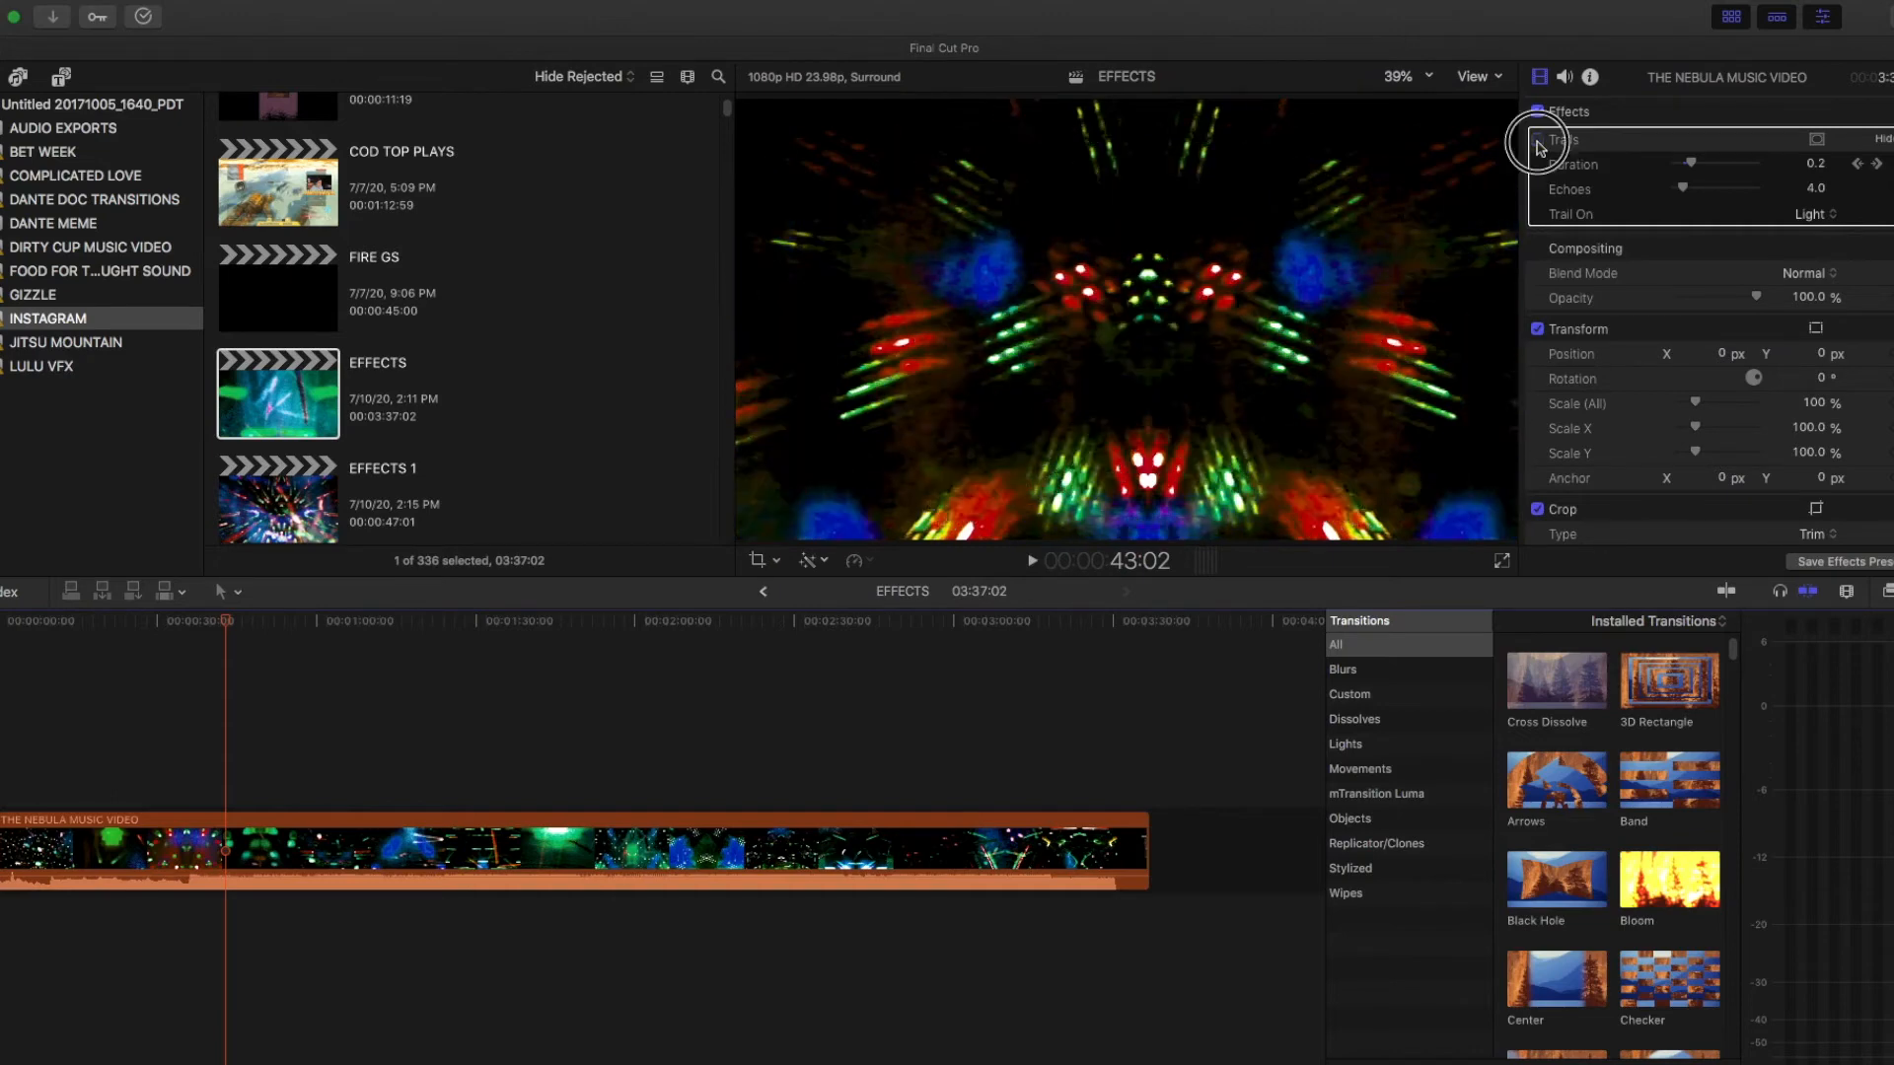
{"action": "left_click", "coordinate": [1537, 140]}
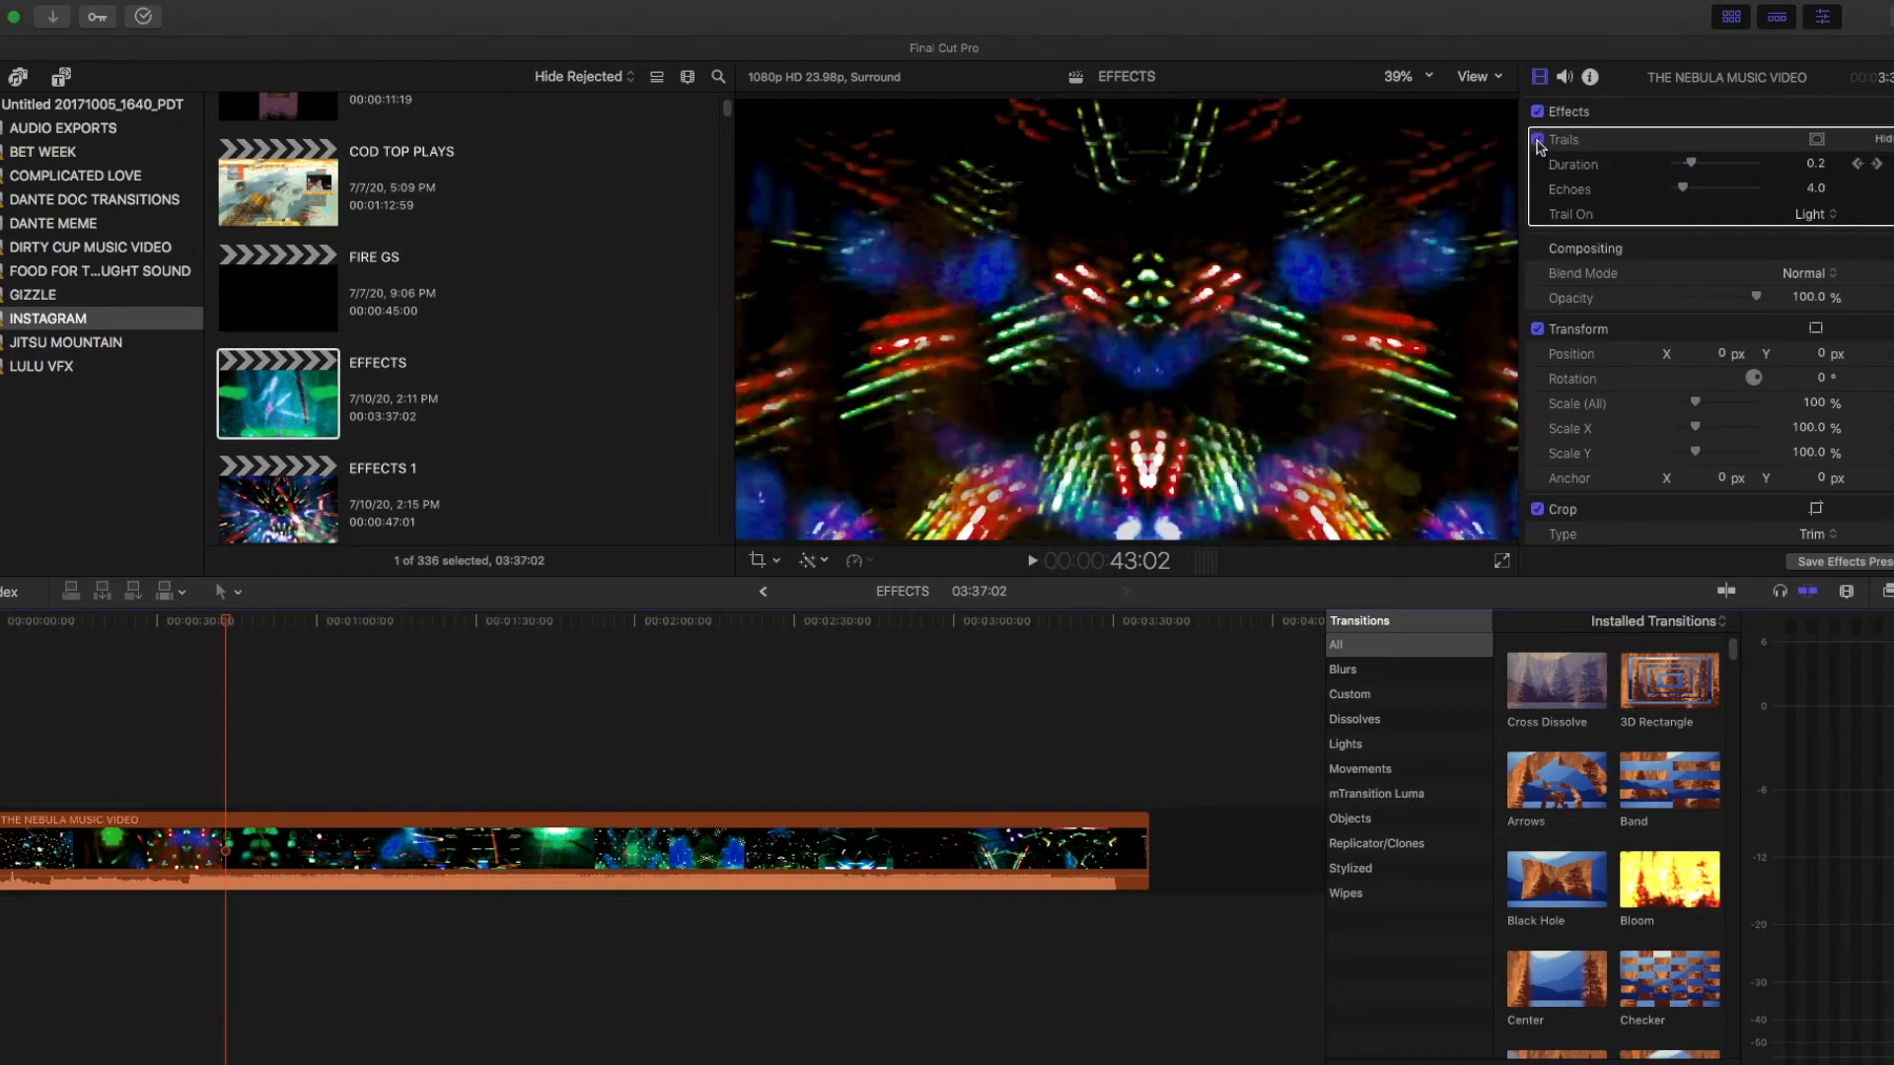